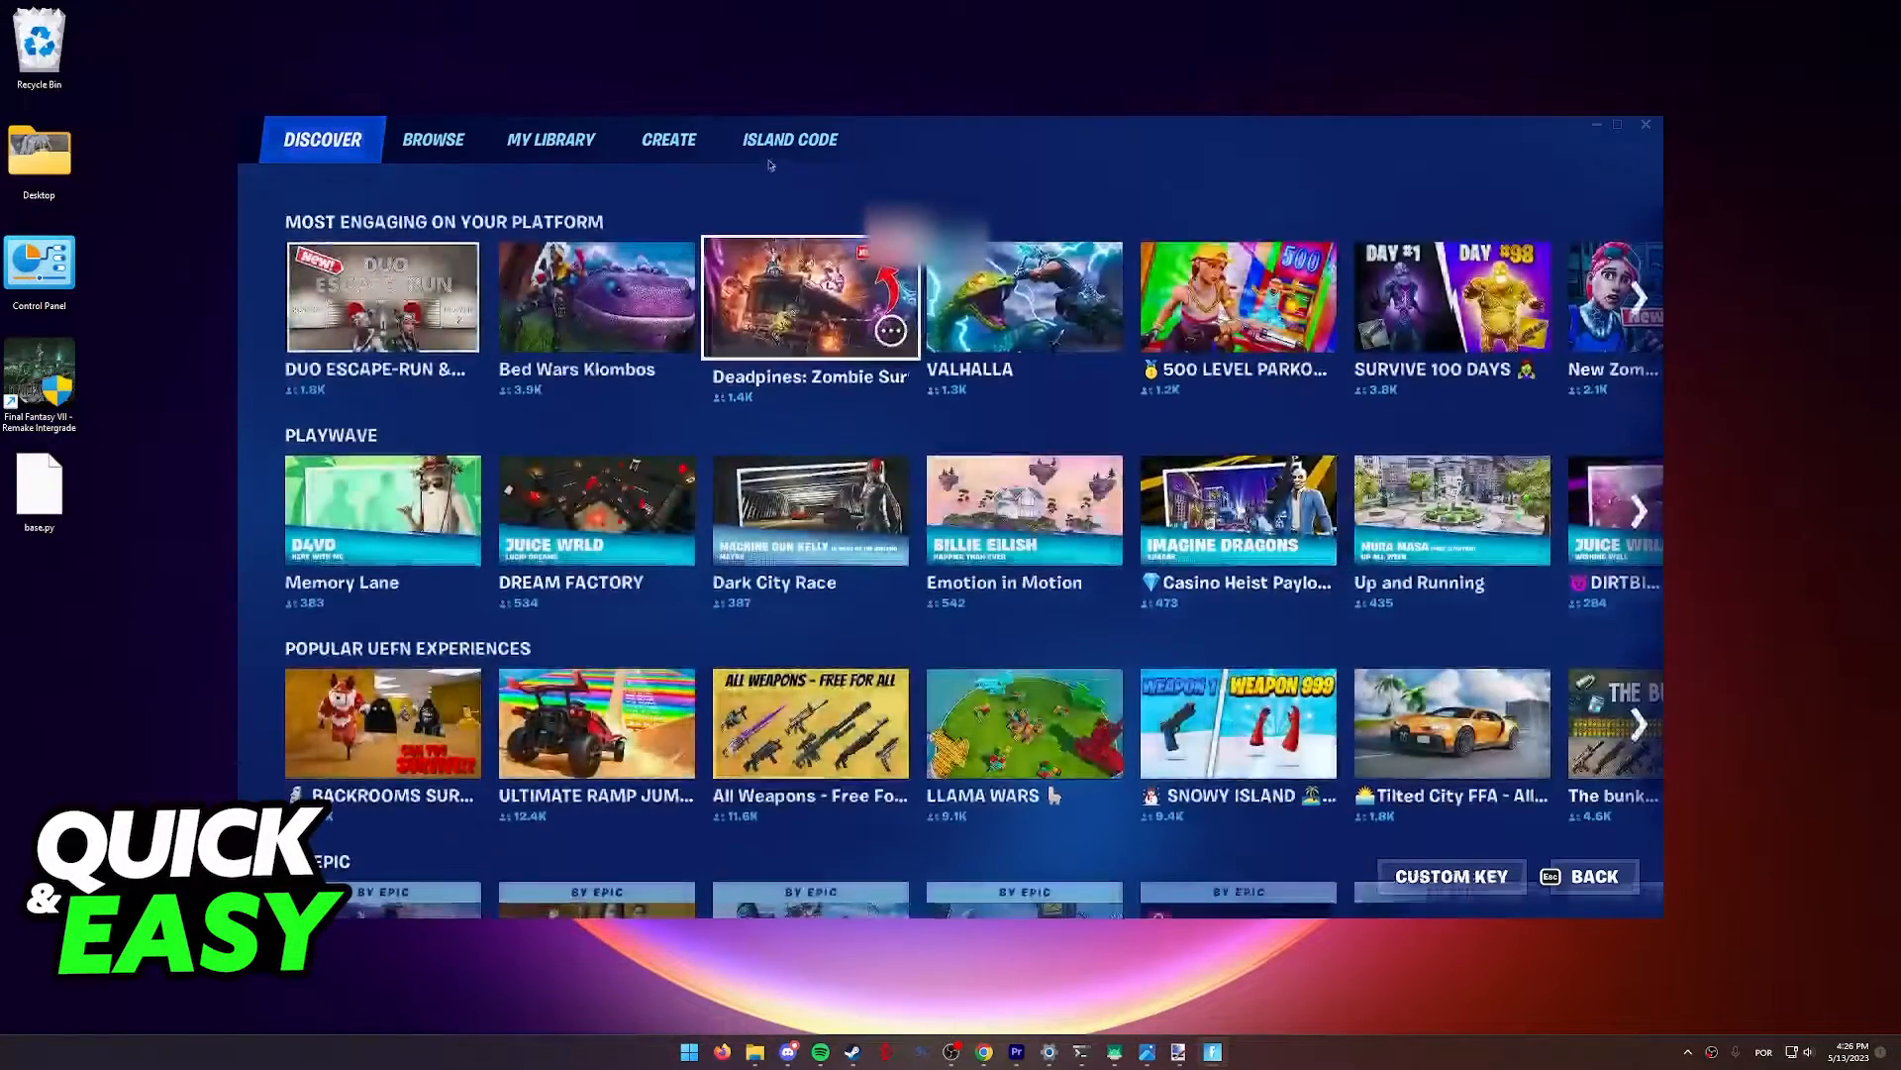
Open Fortnite's Island Code entry page, briefly returning to Discover before reopening it
click(789, 138)
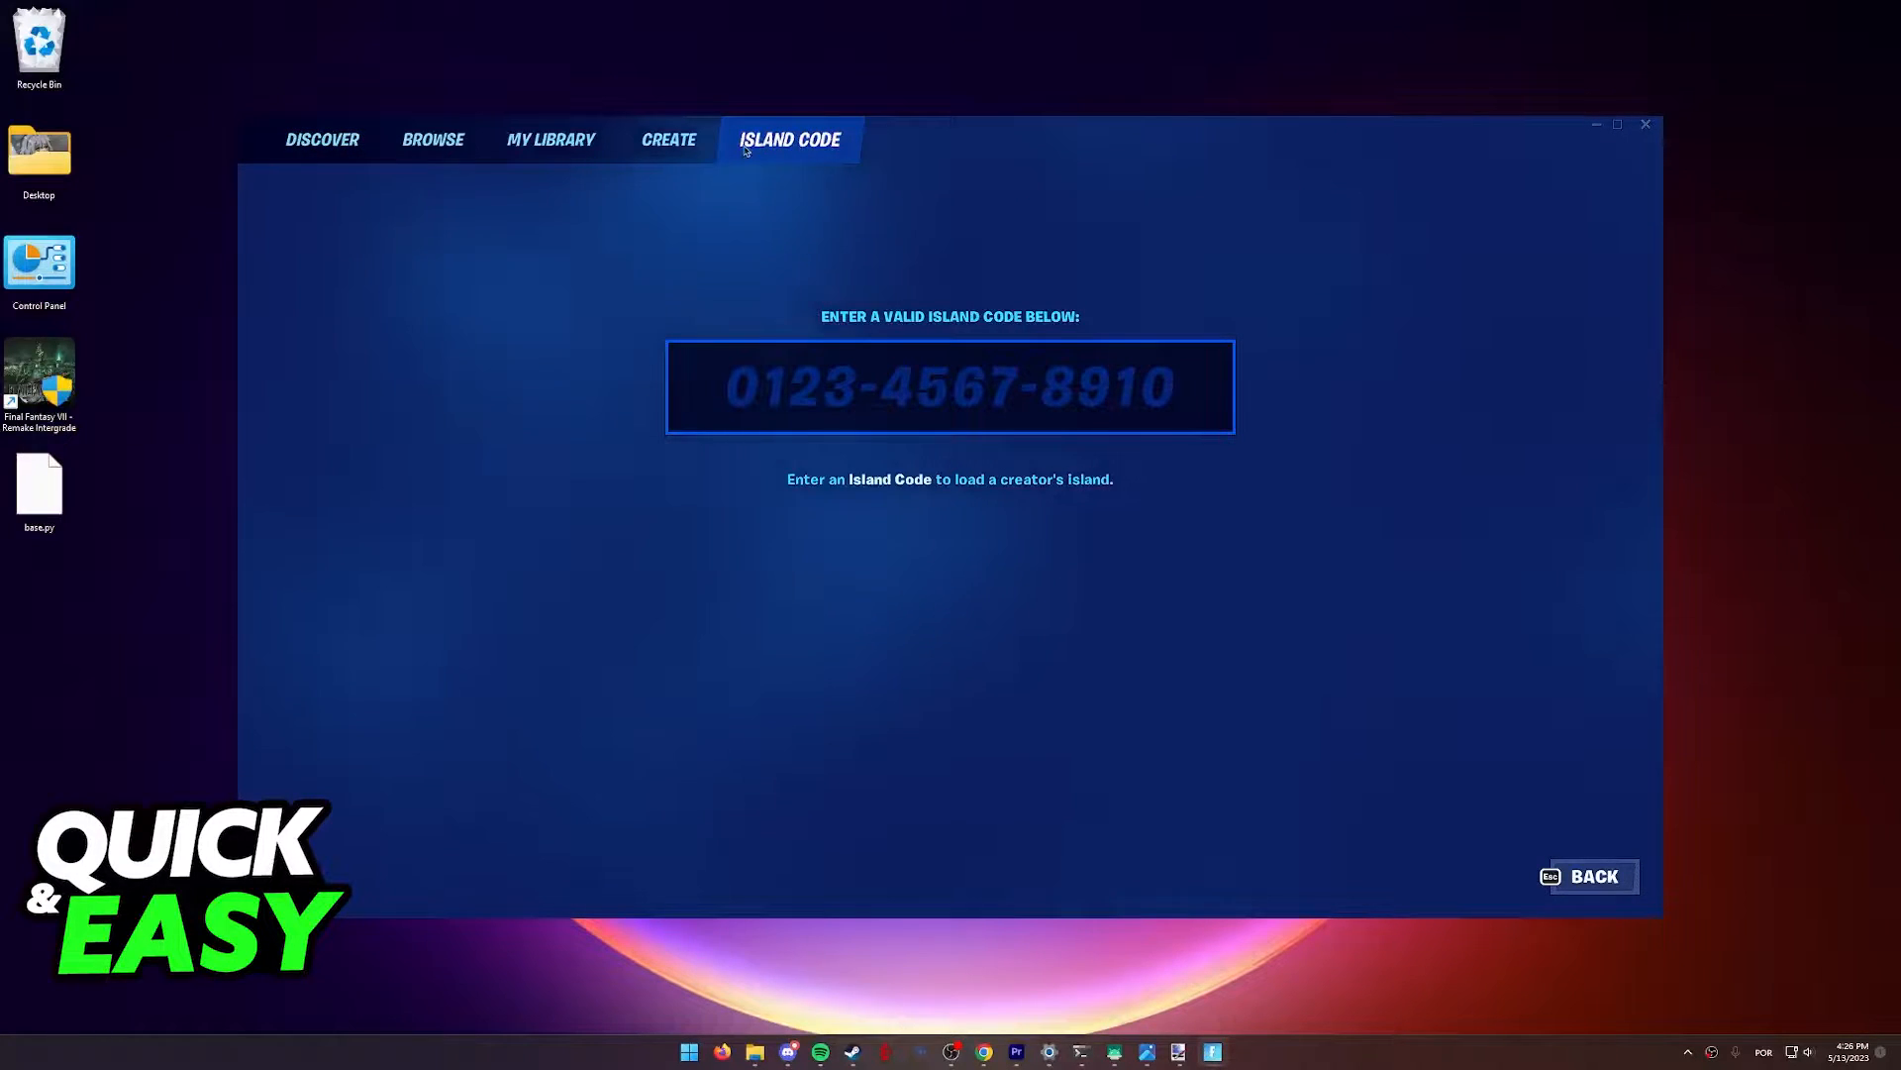
click(321, 138)
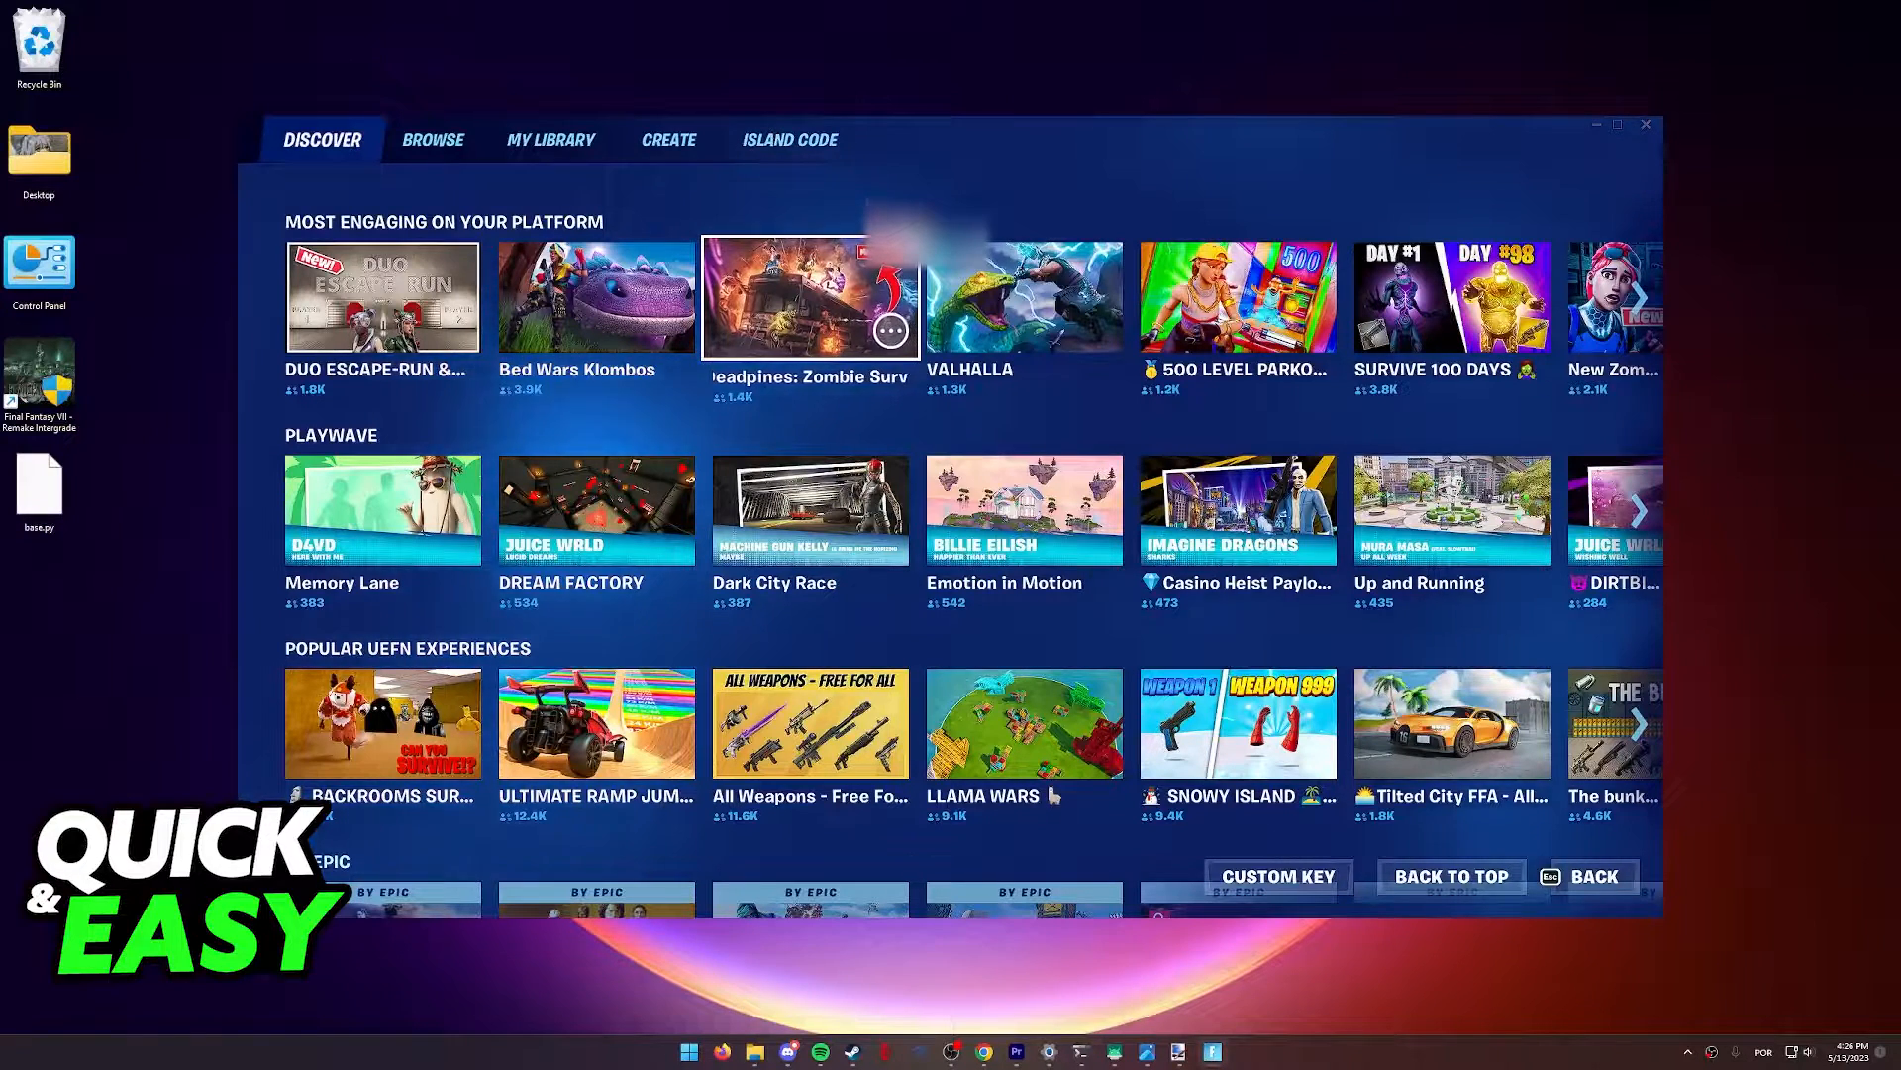
click(788, 138)
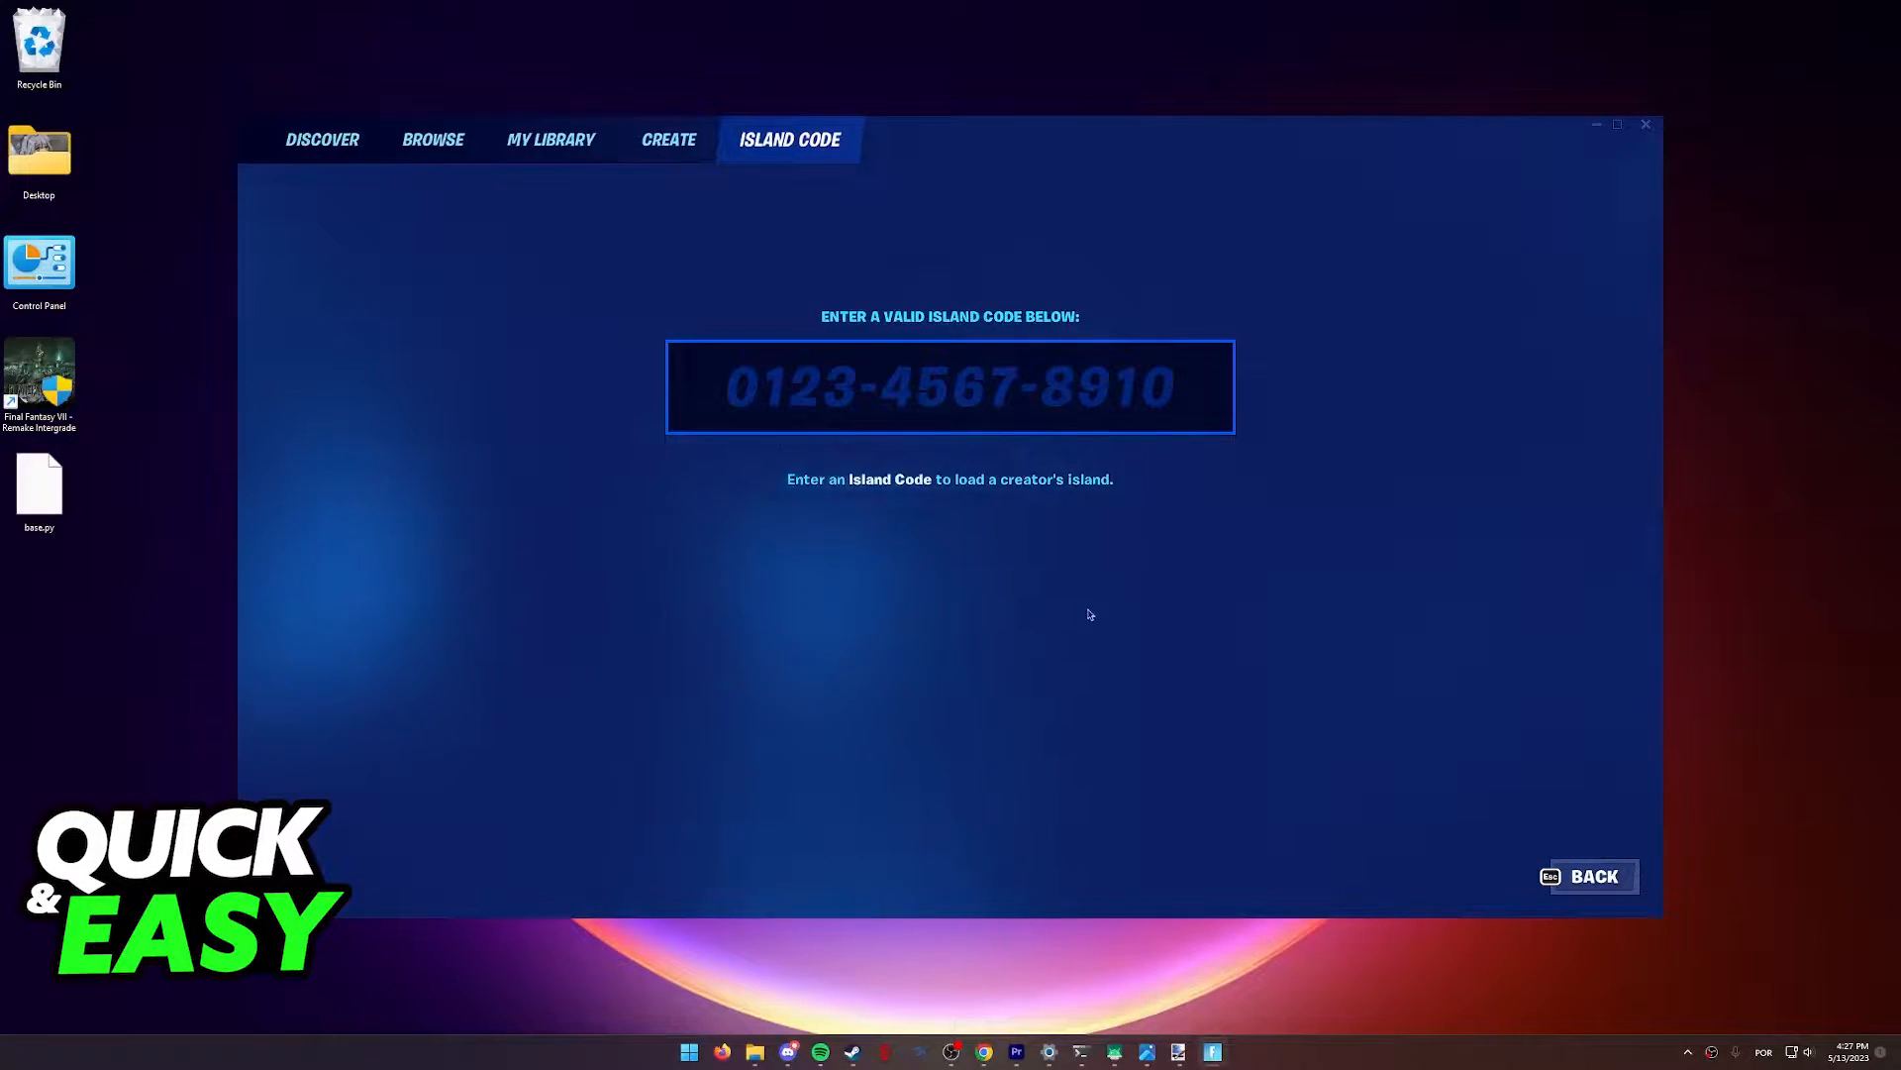
mouse_move(994, 1027)
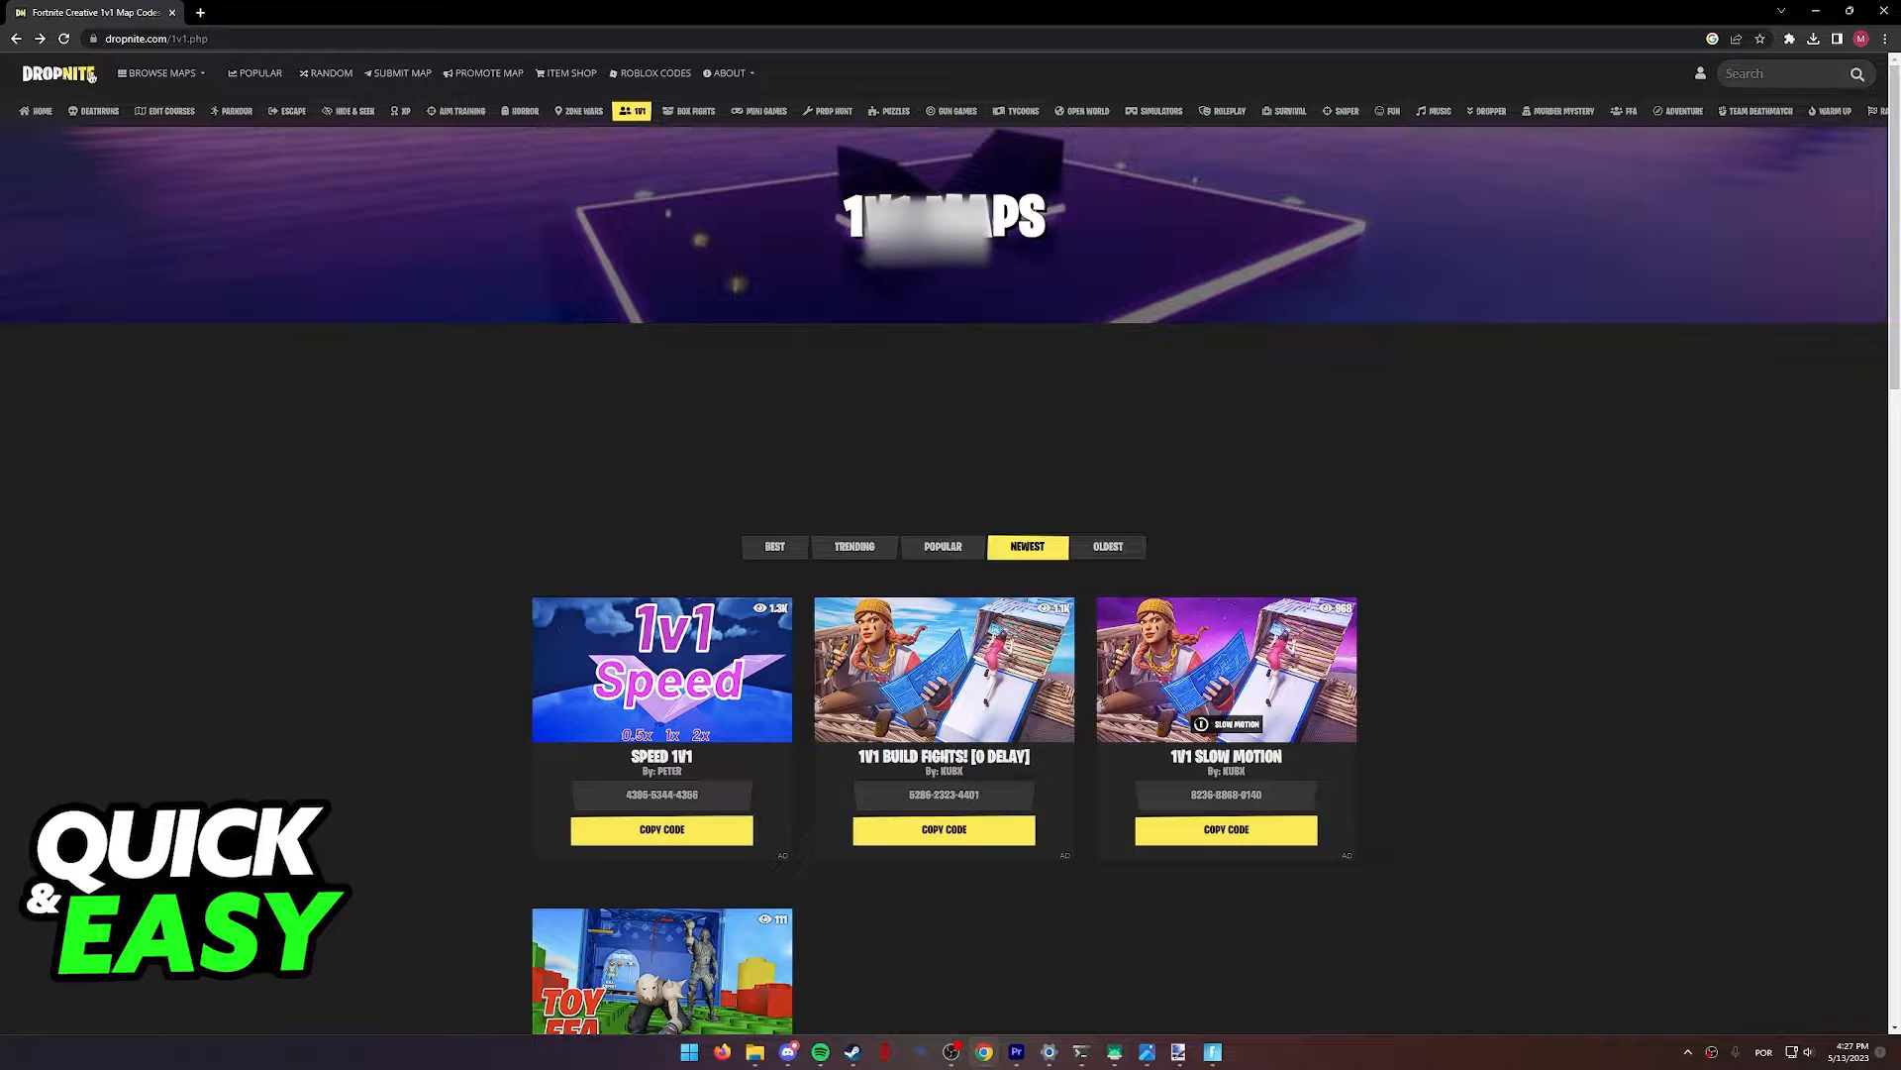
mouse_move(849, 469)
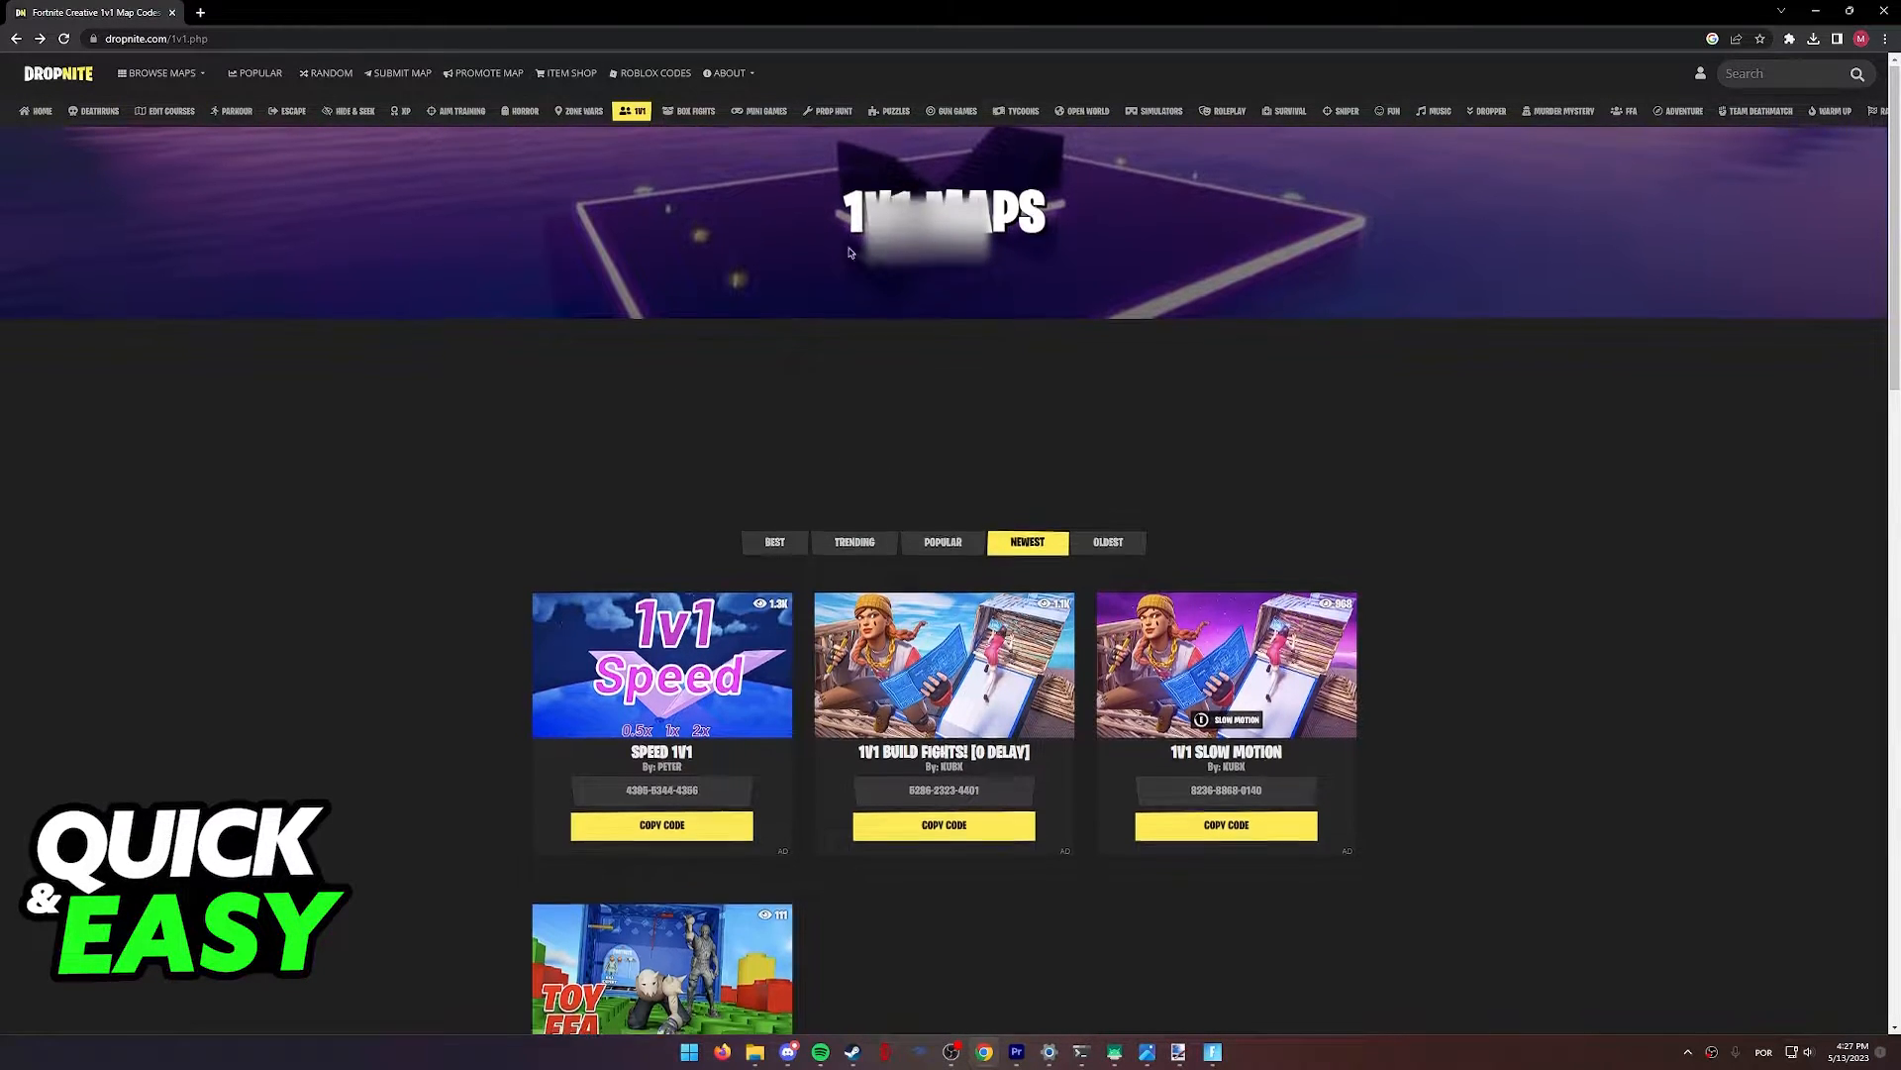
scroll(down, 3)
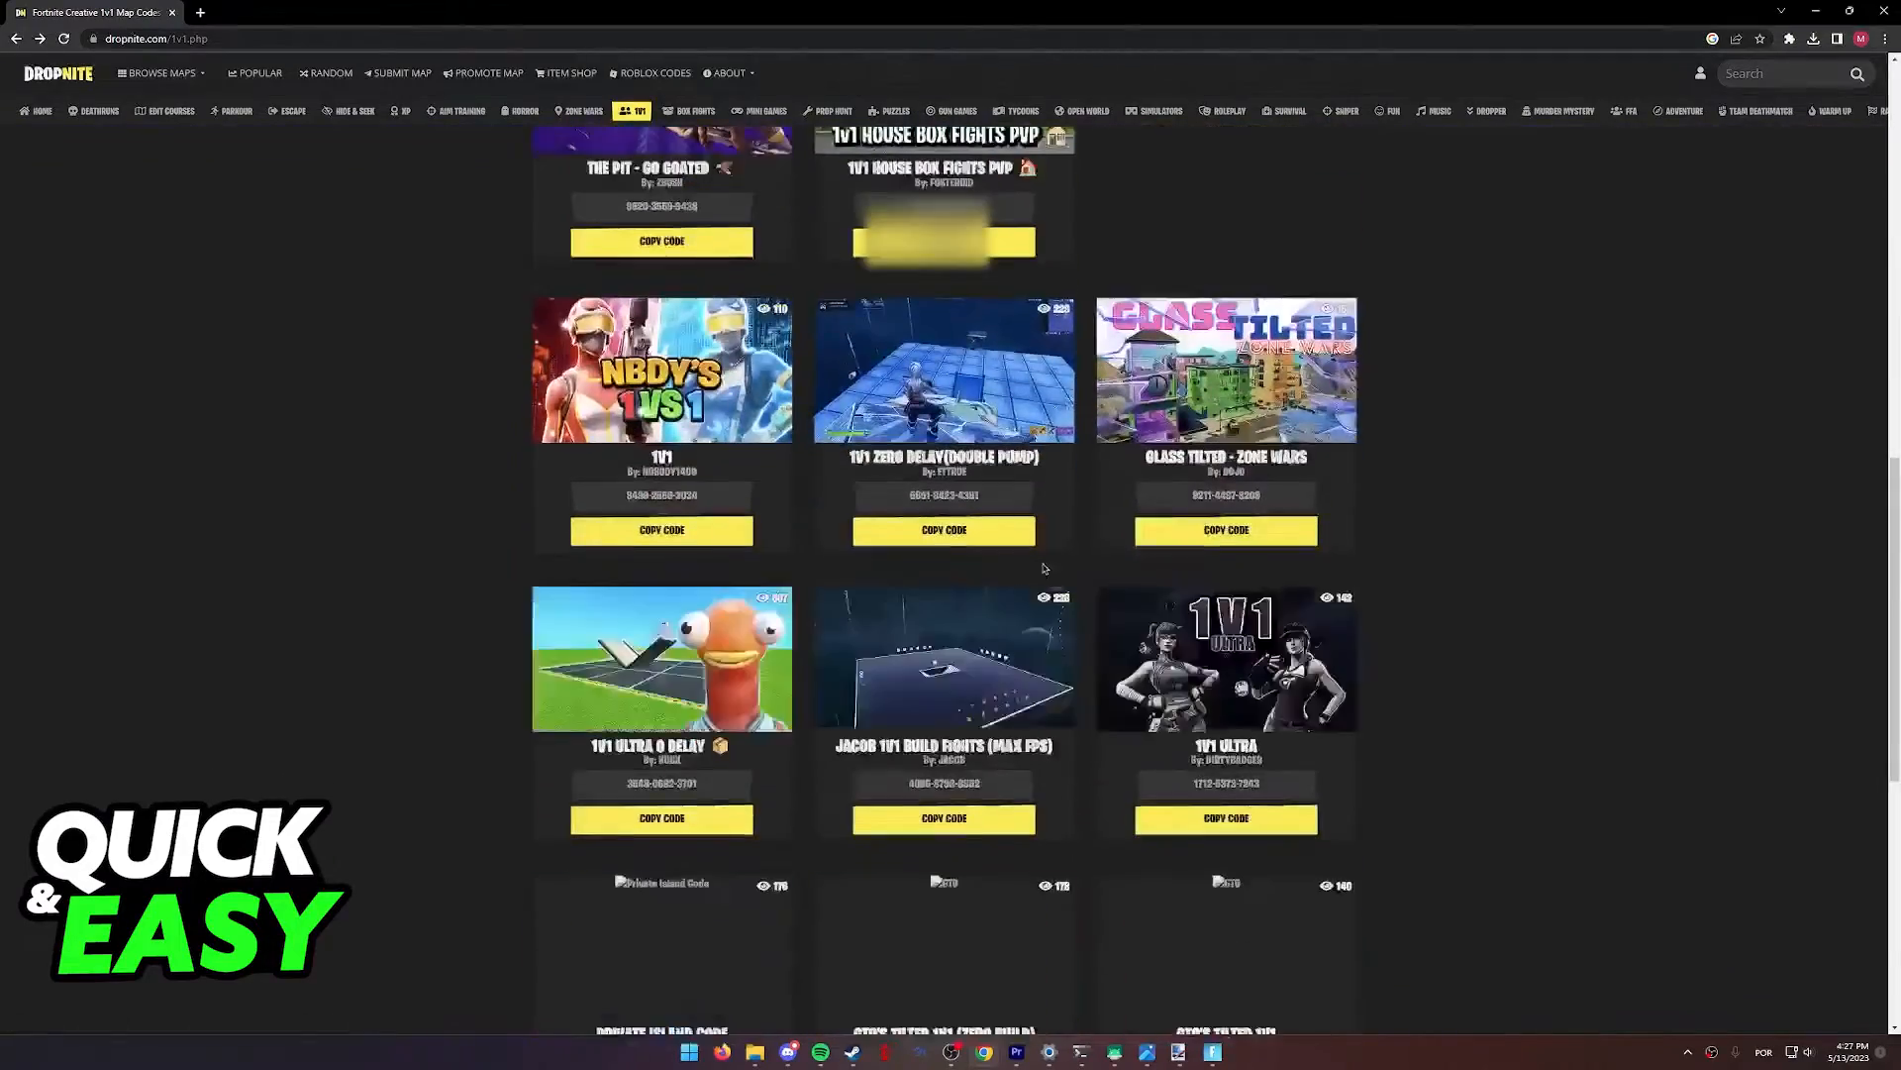
scroll(down, 3)
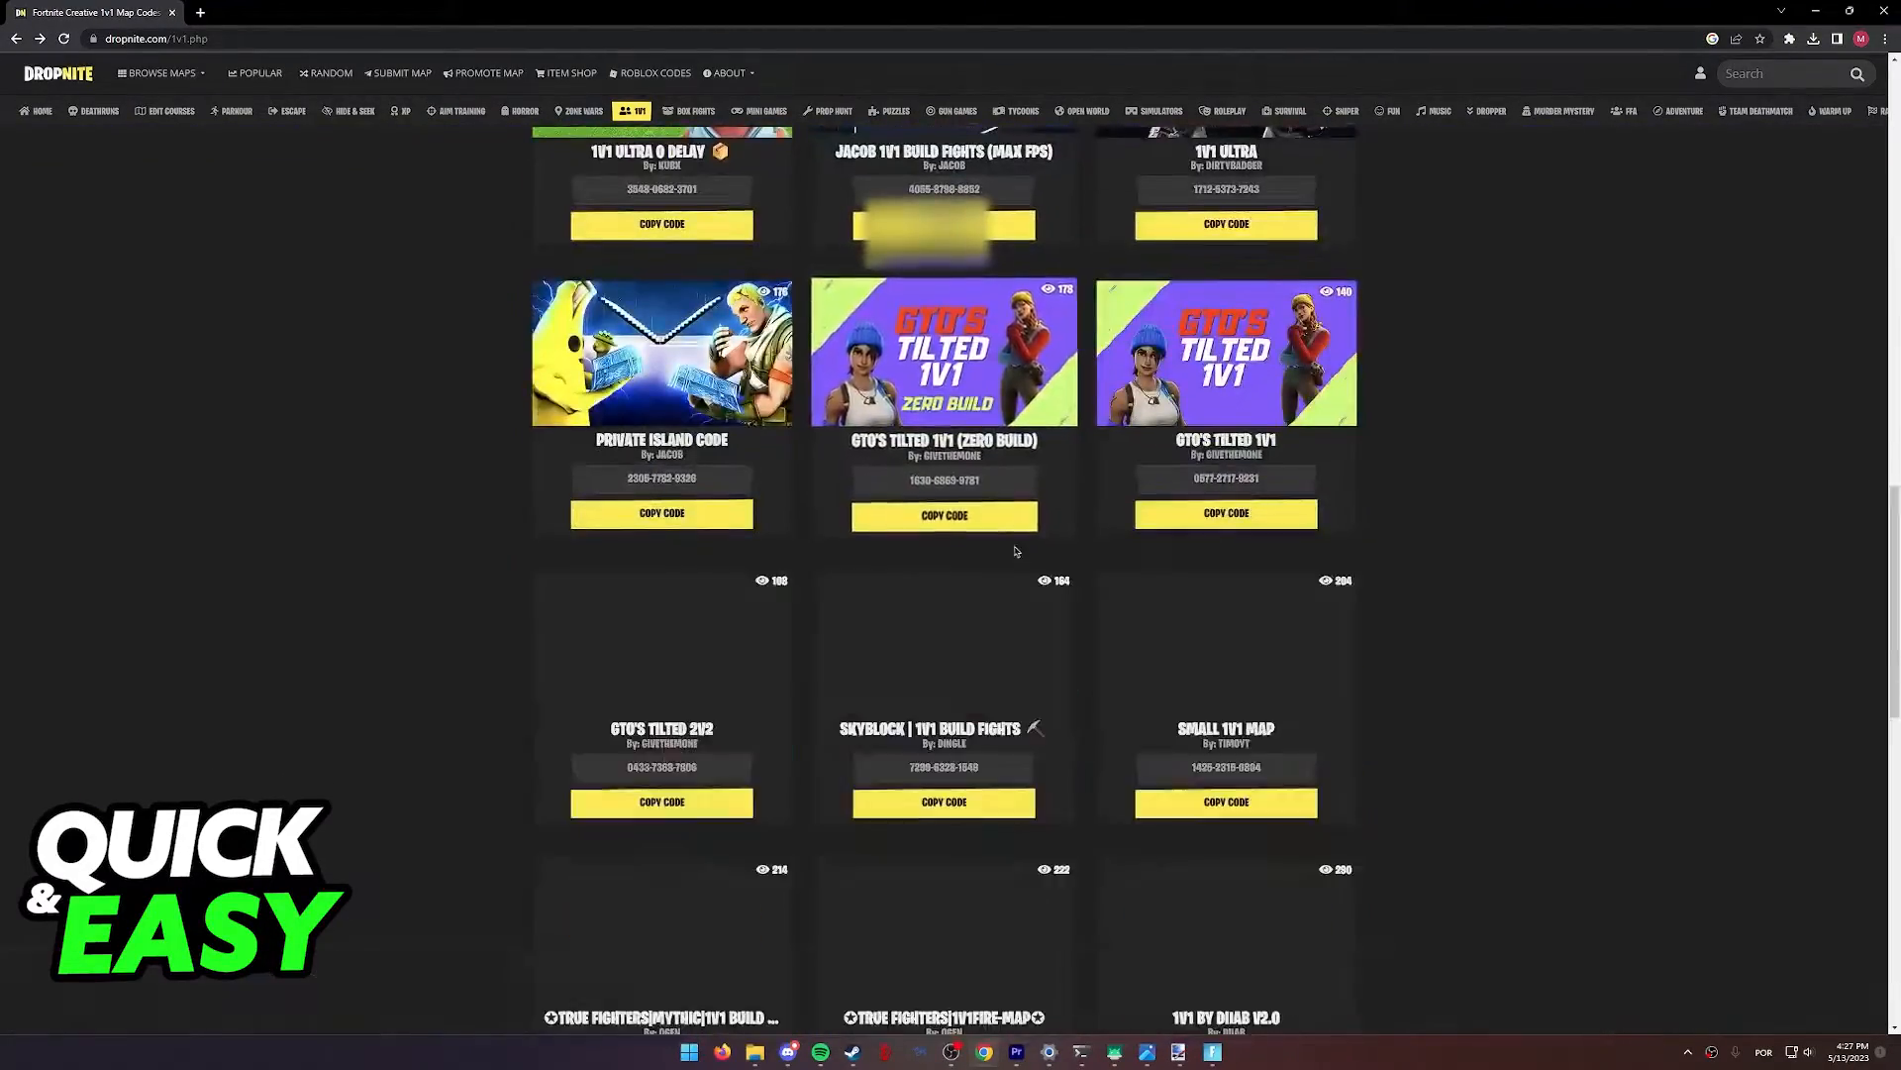
scroll(down, 3)
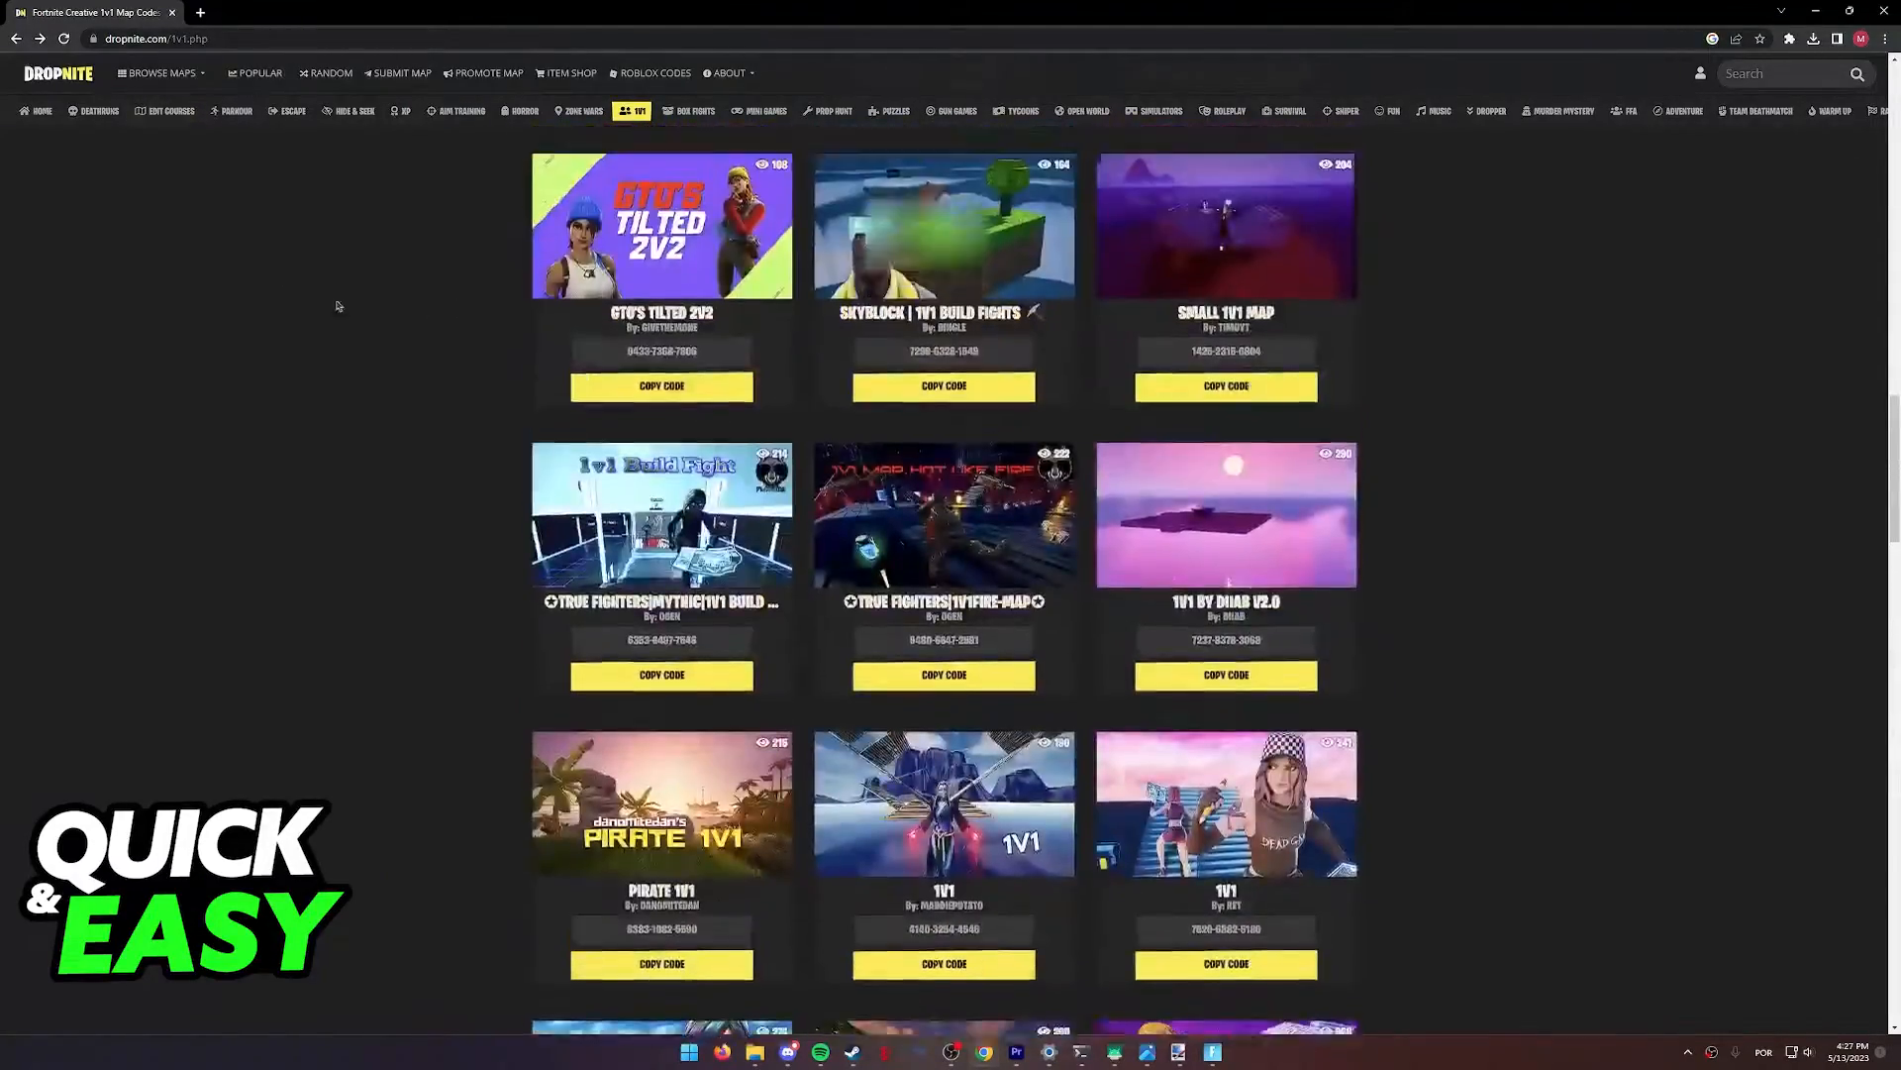
scroll(up, 3)
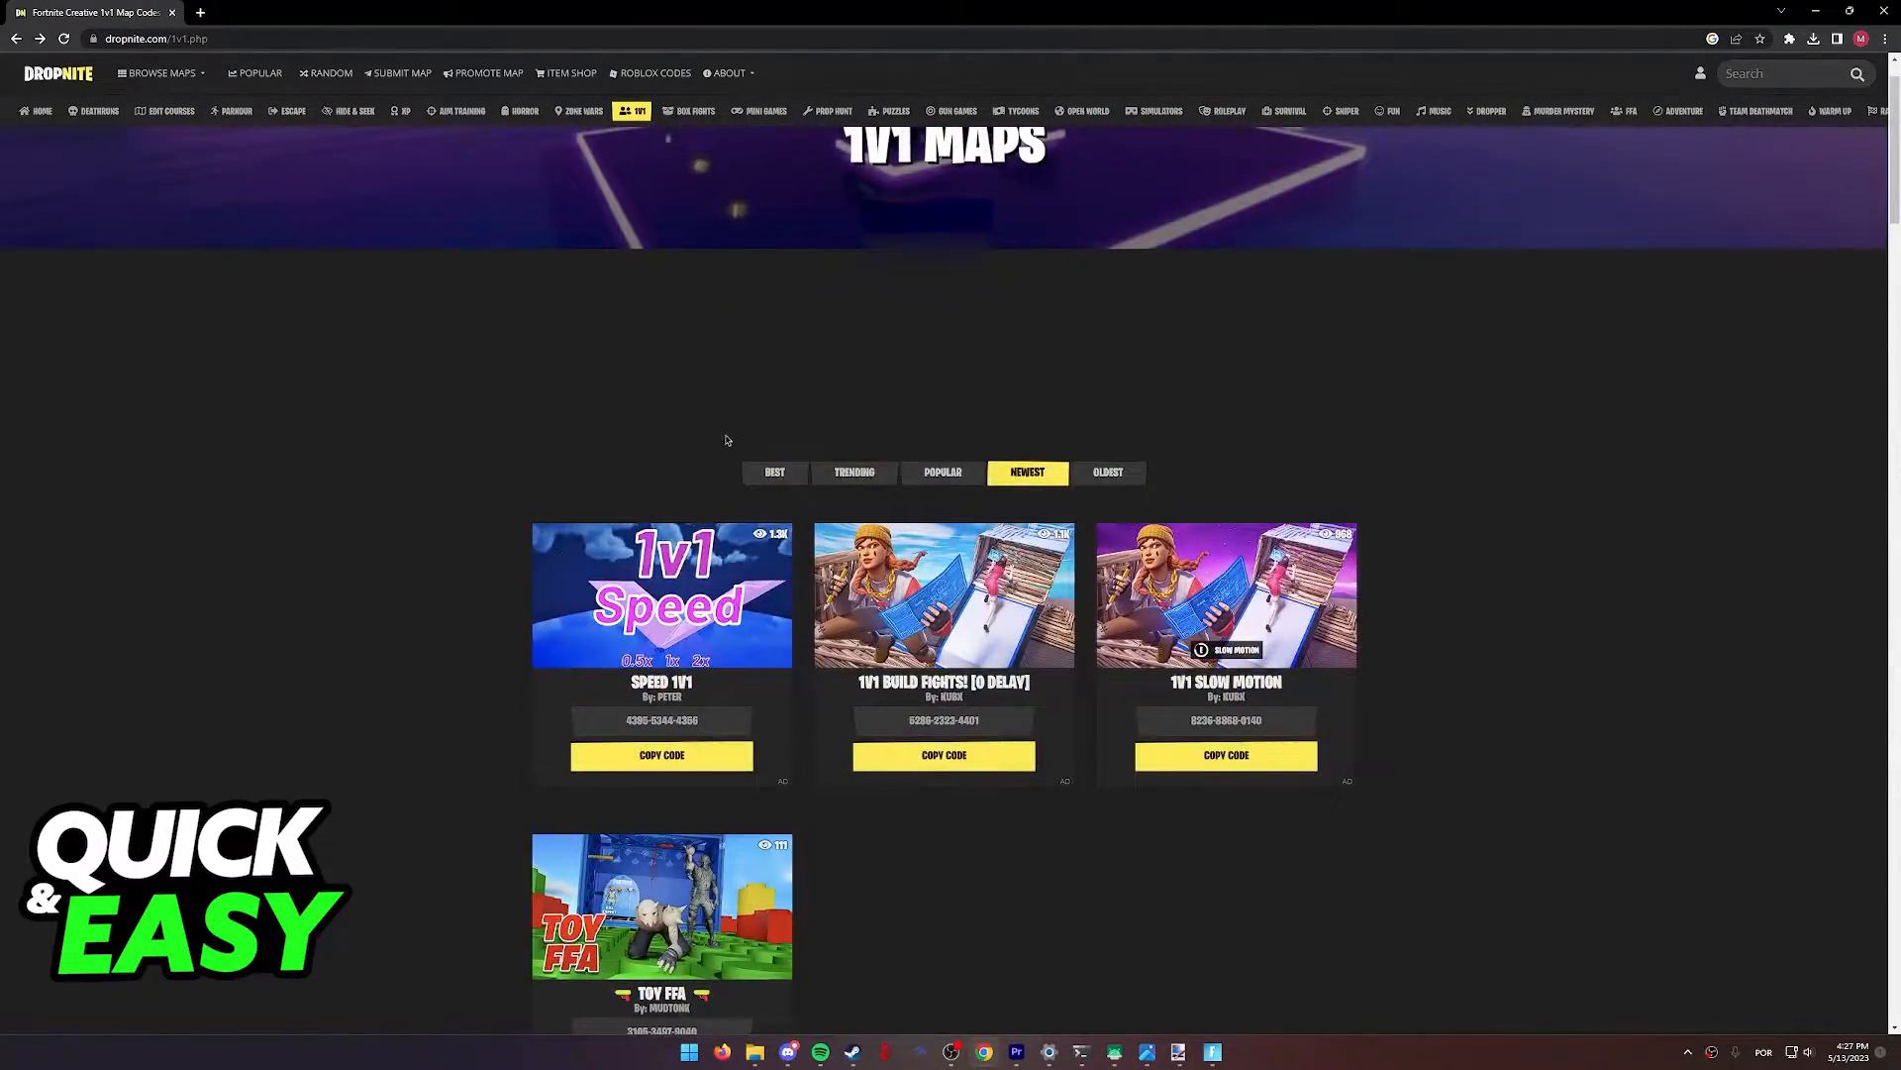
scroll(down, 3)
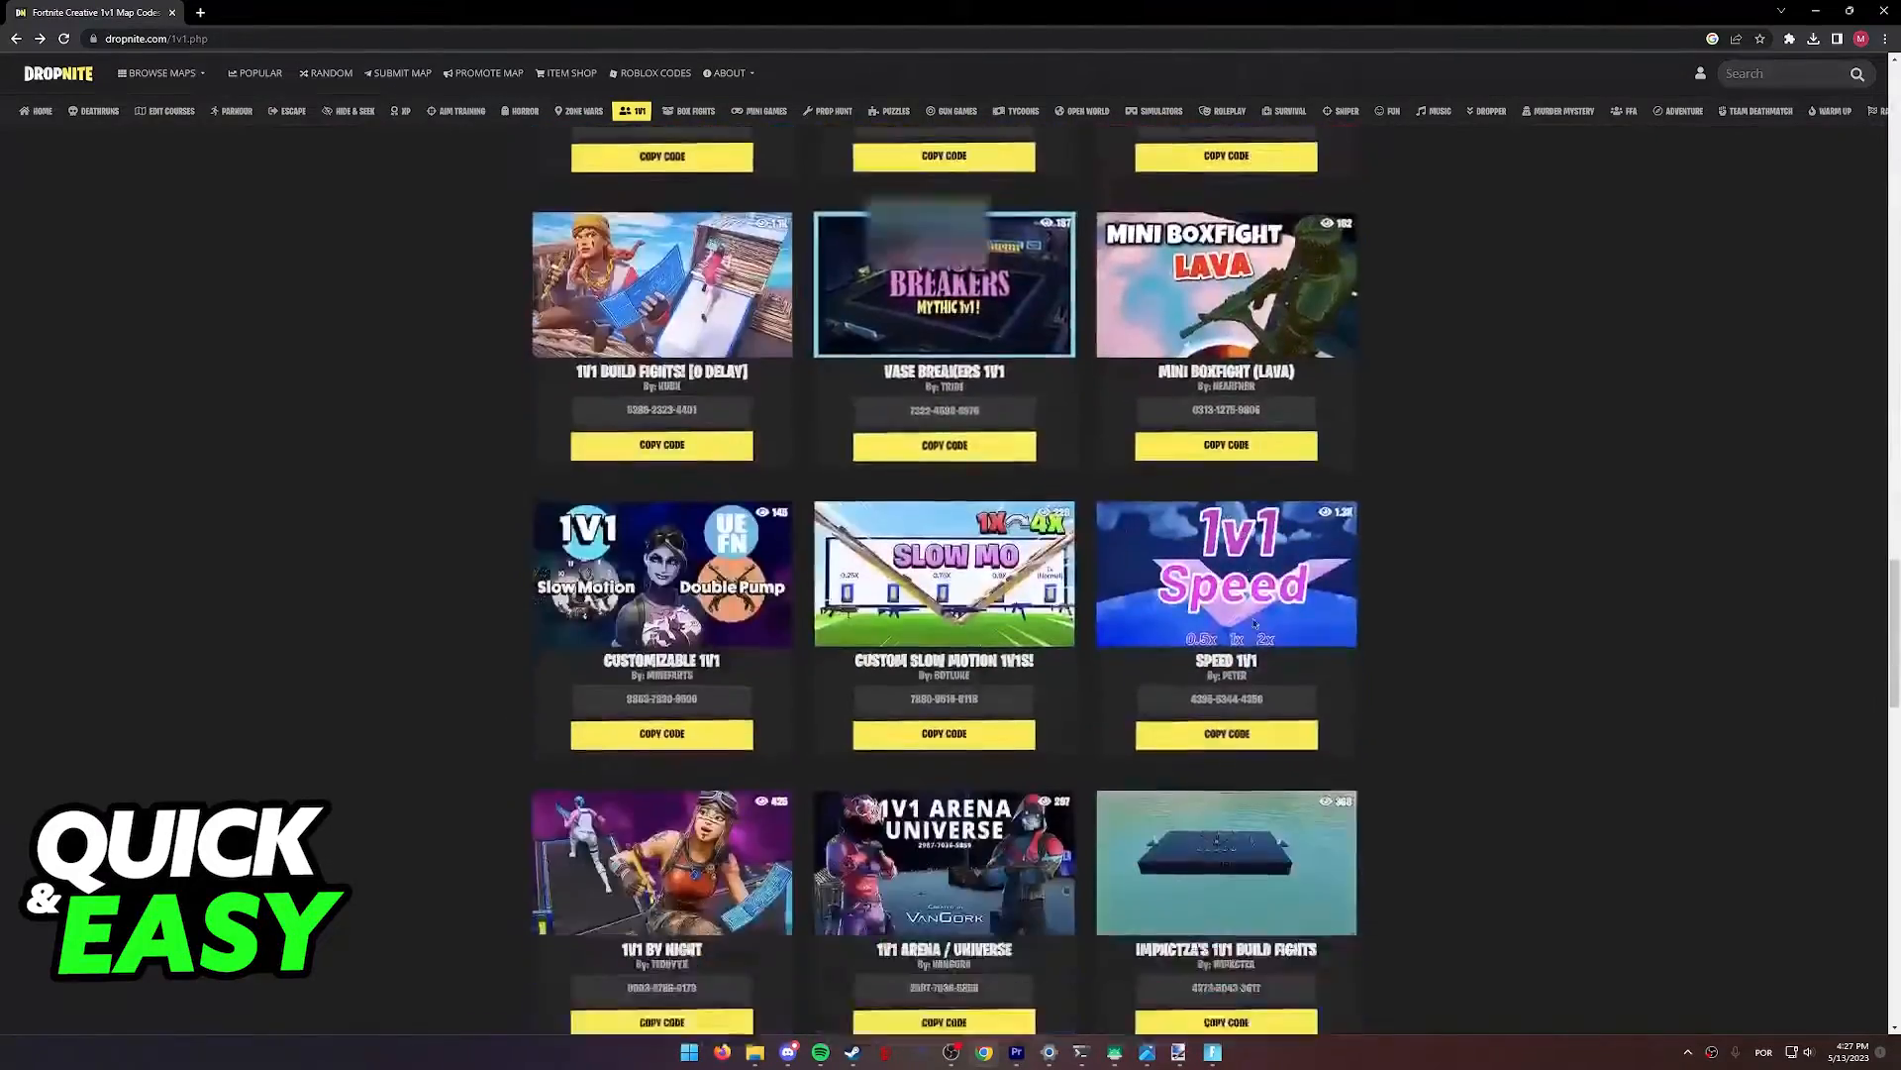
click(1026, 249)
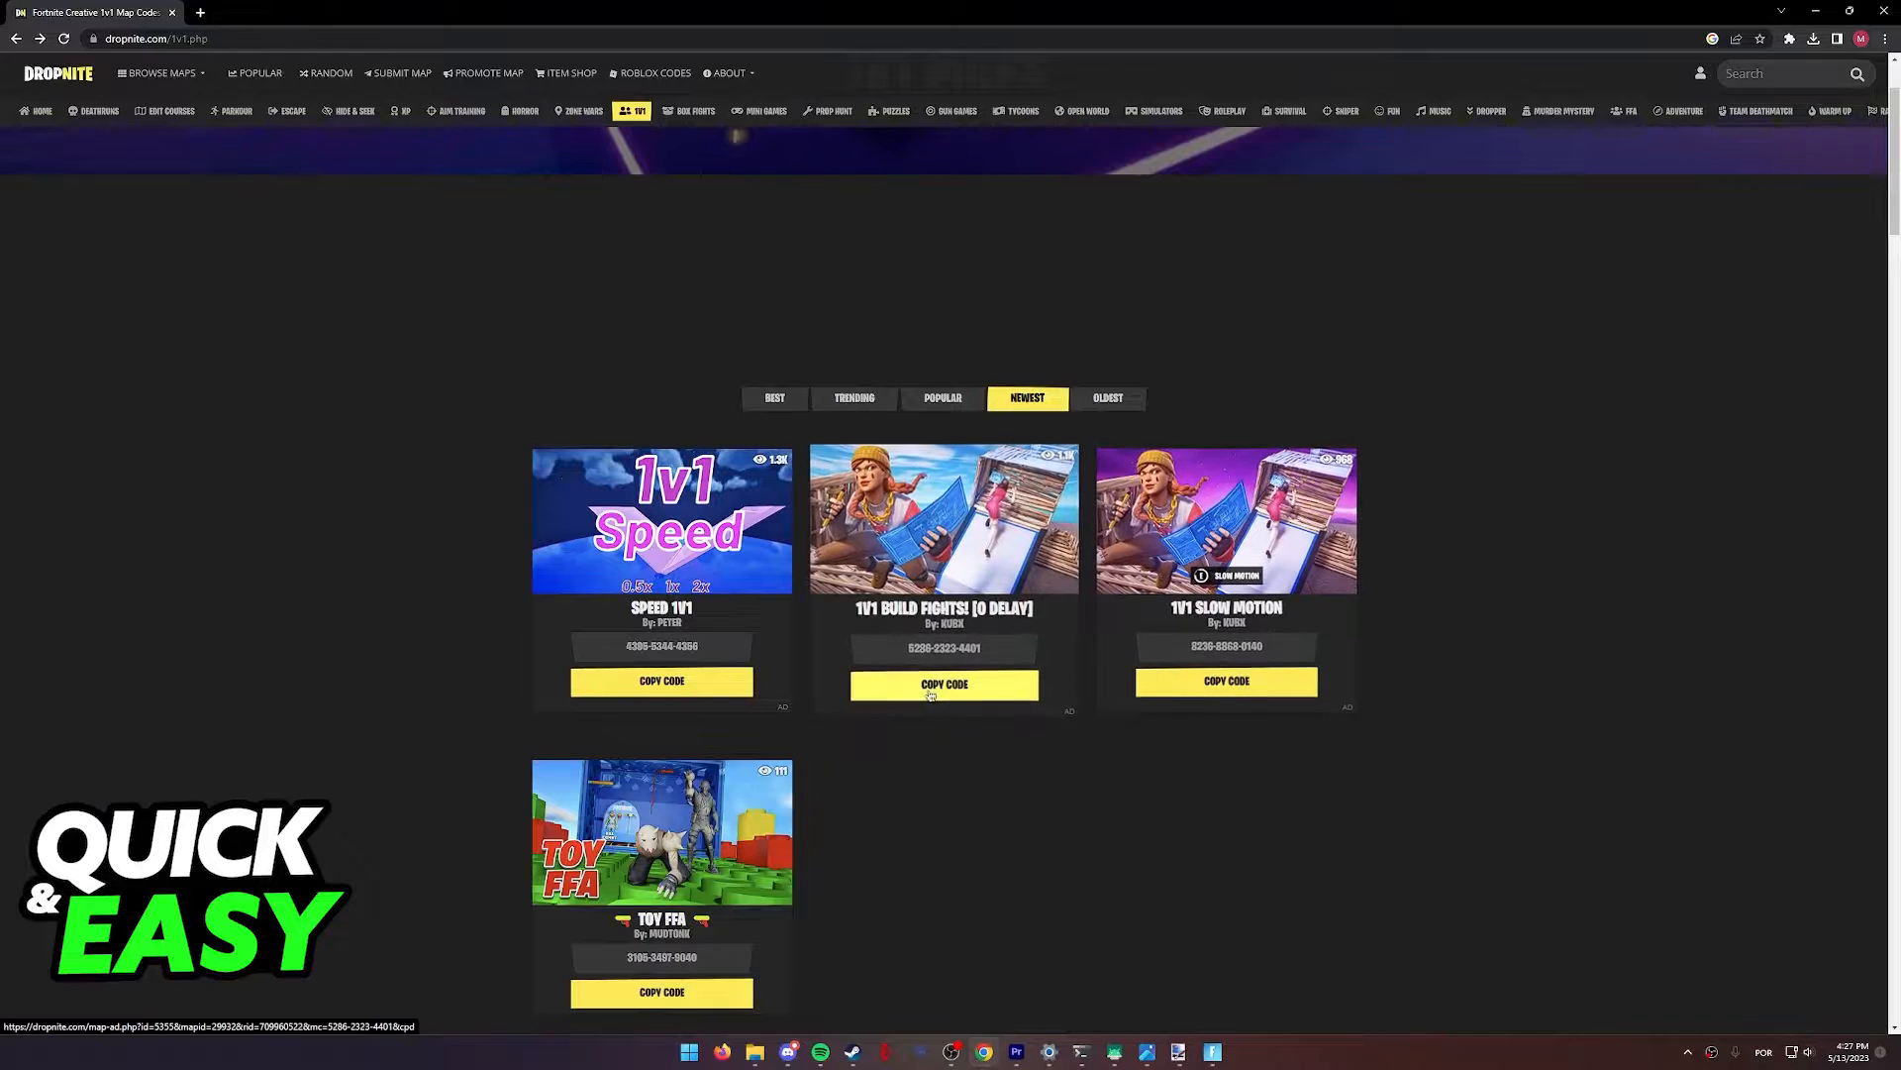
click(944, 519)
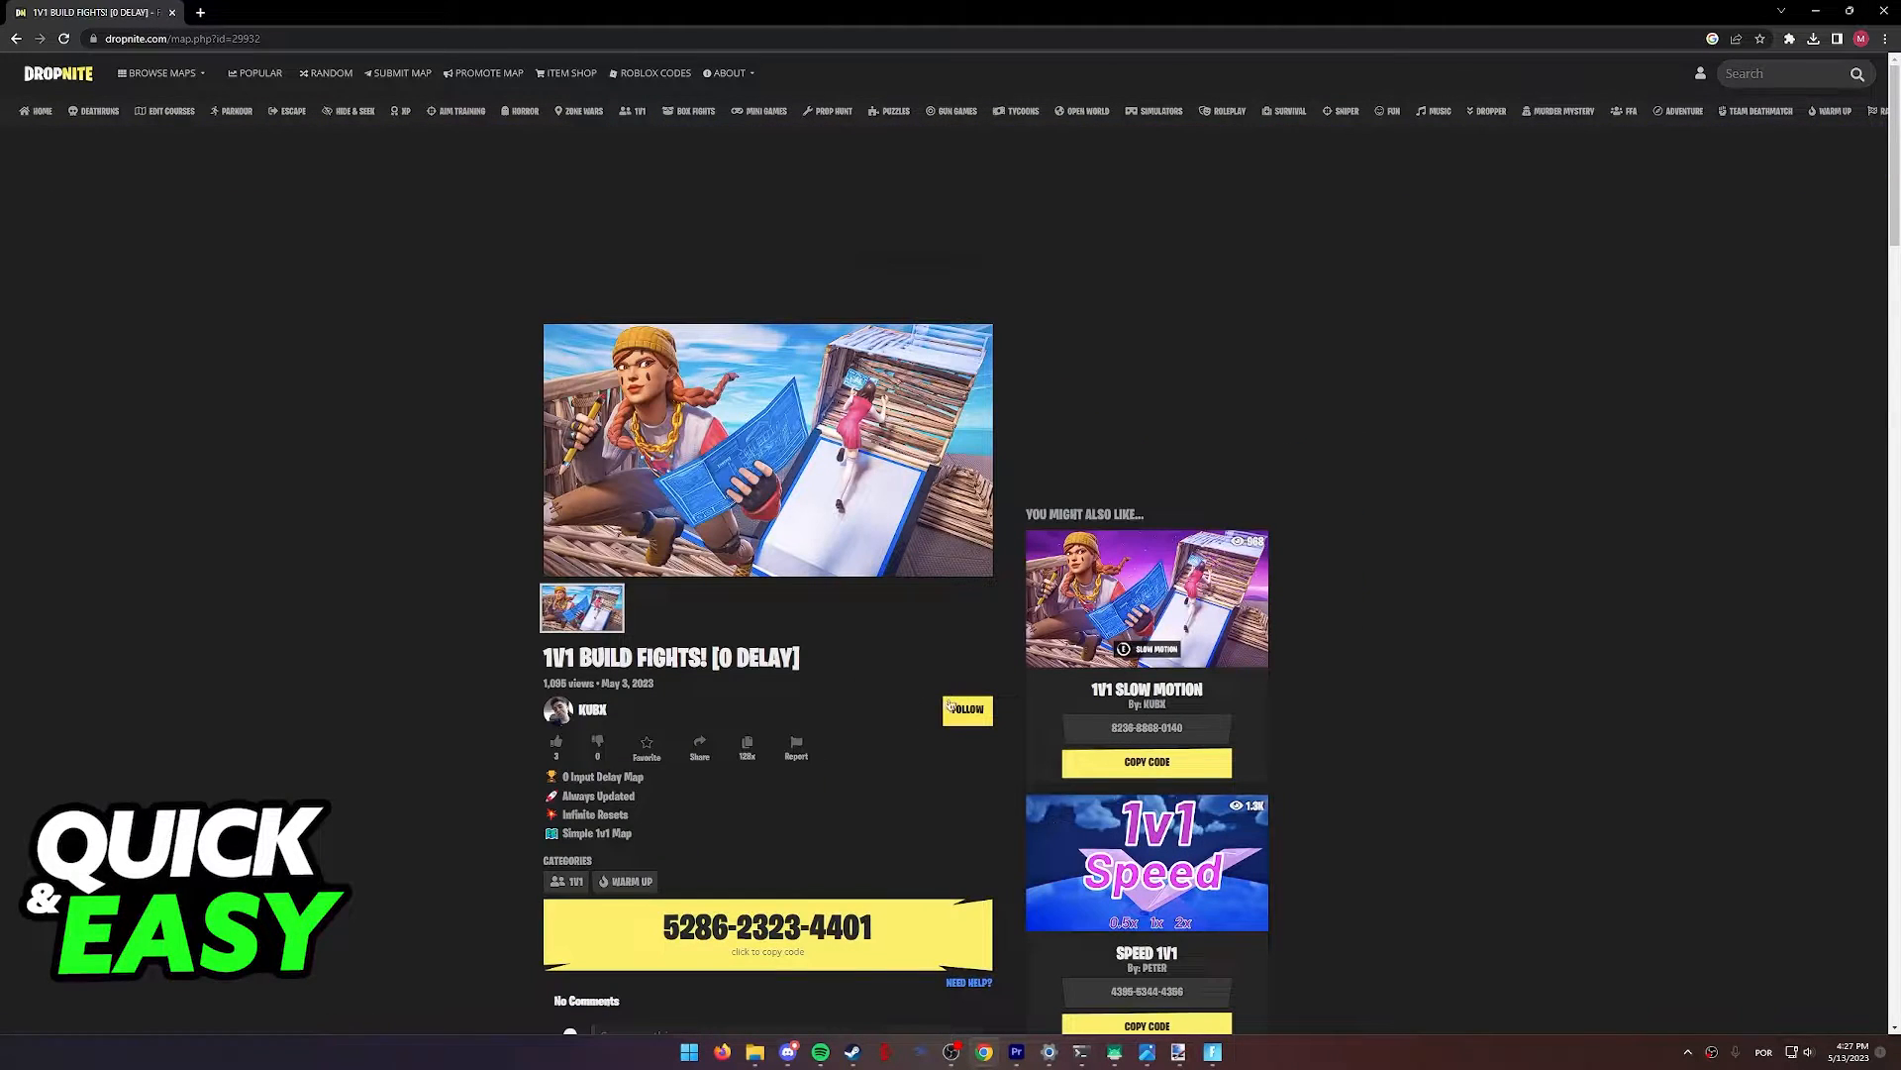
scroll(up, 3)
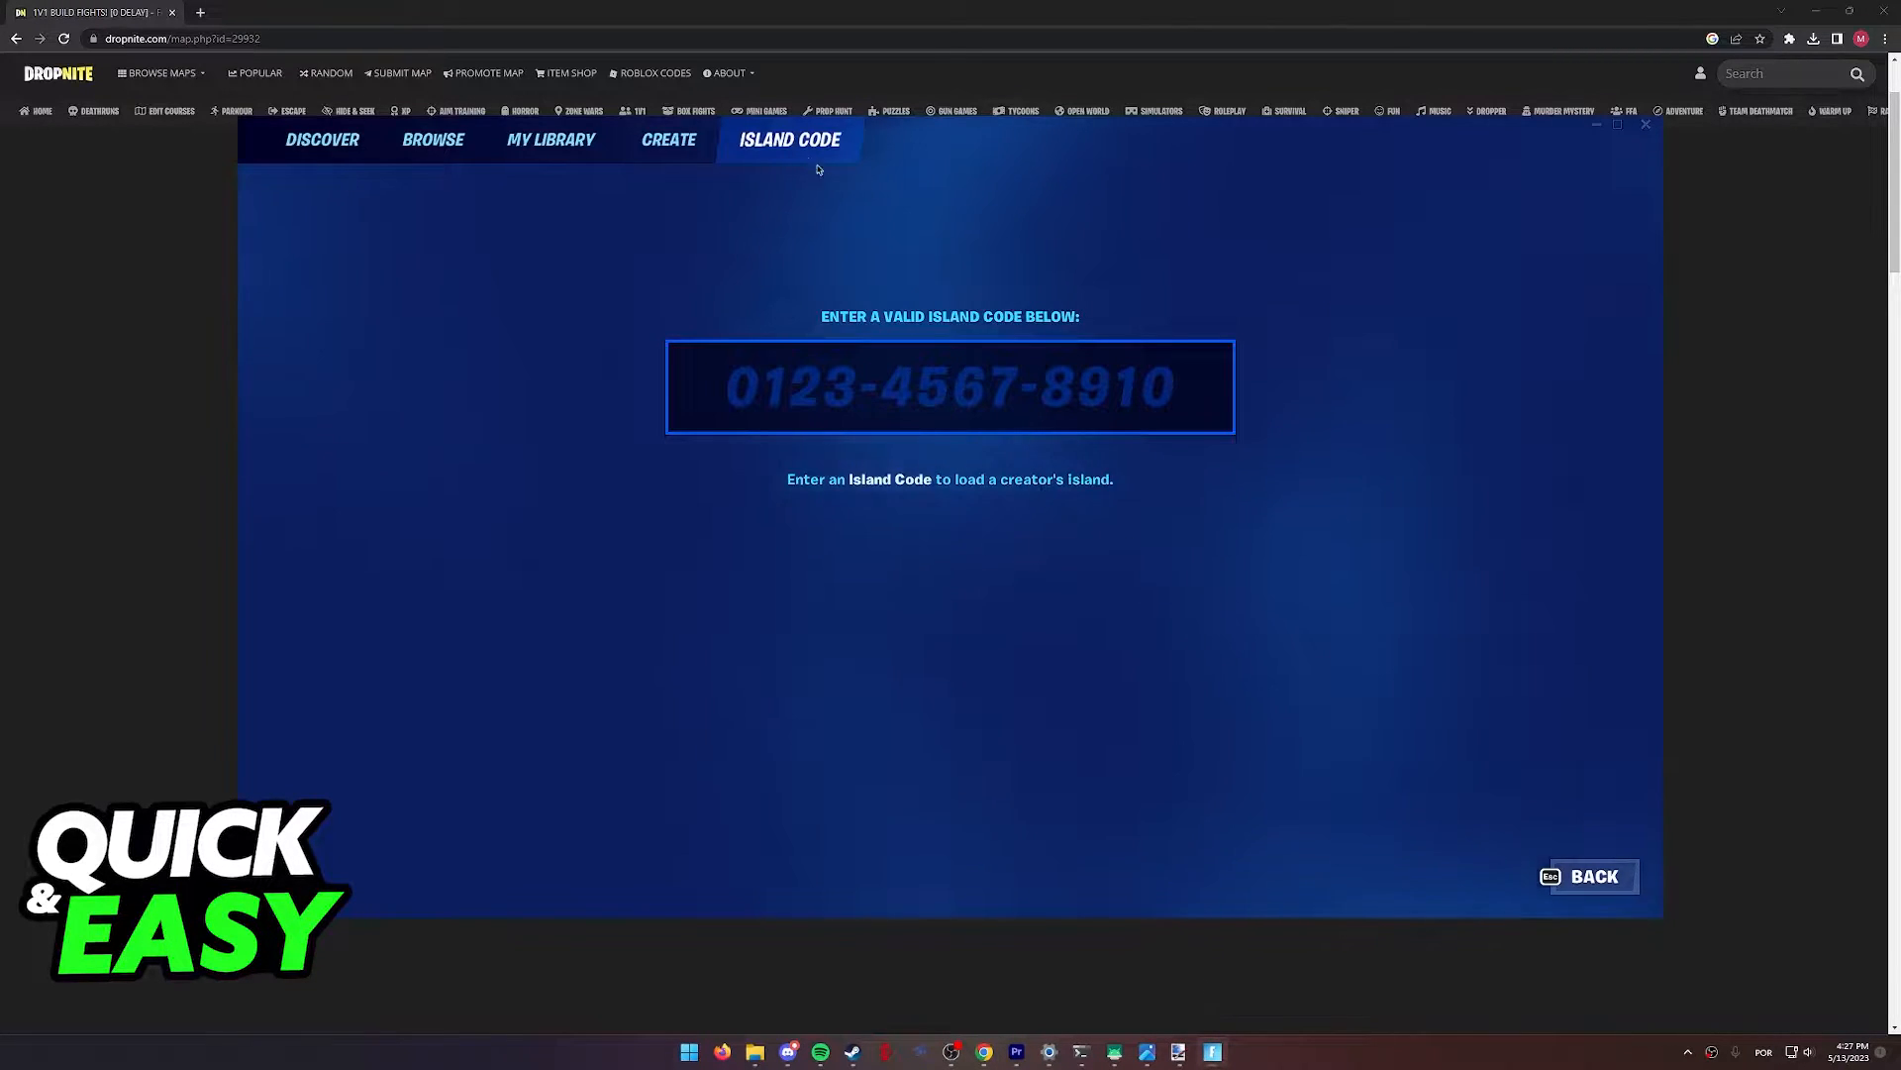
click(950, 387)
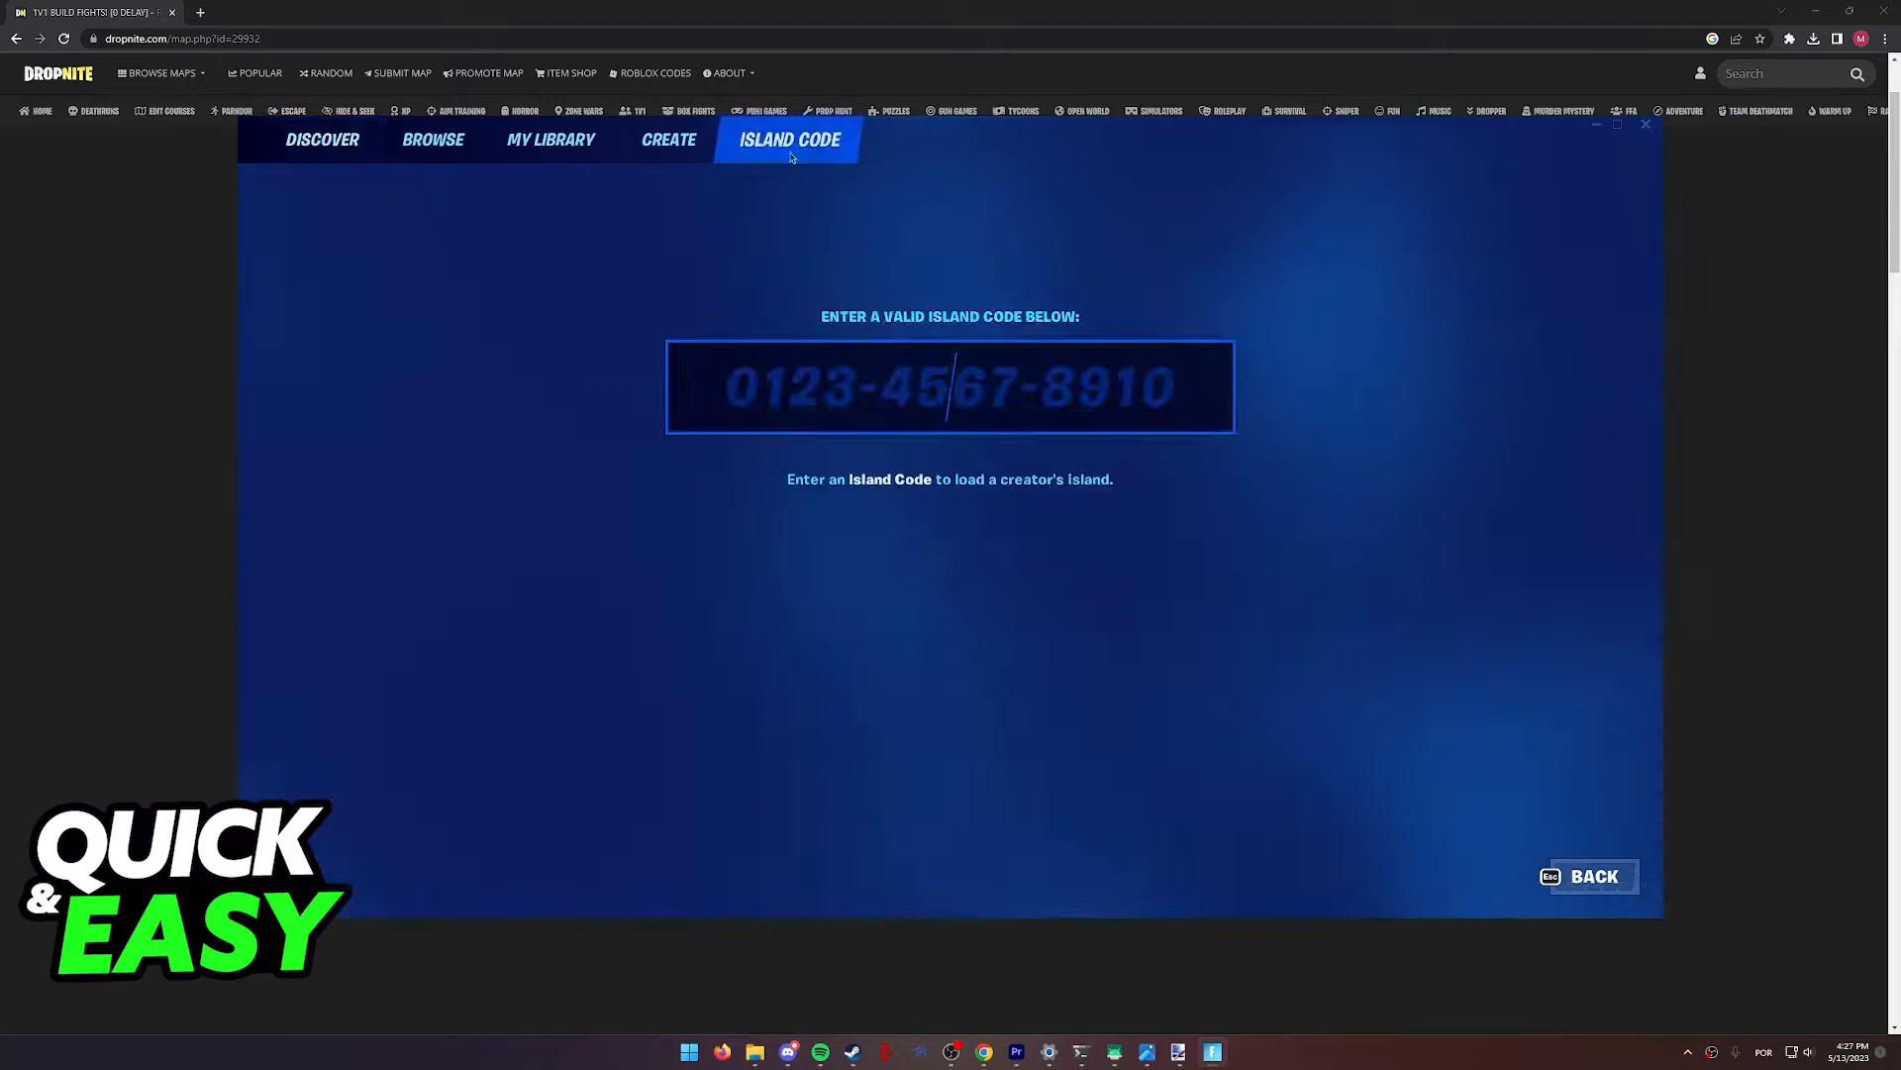
text(5286-2323-4401)
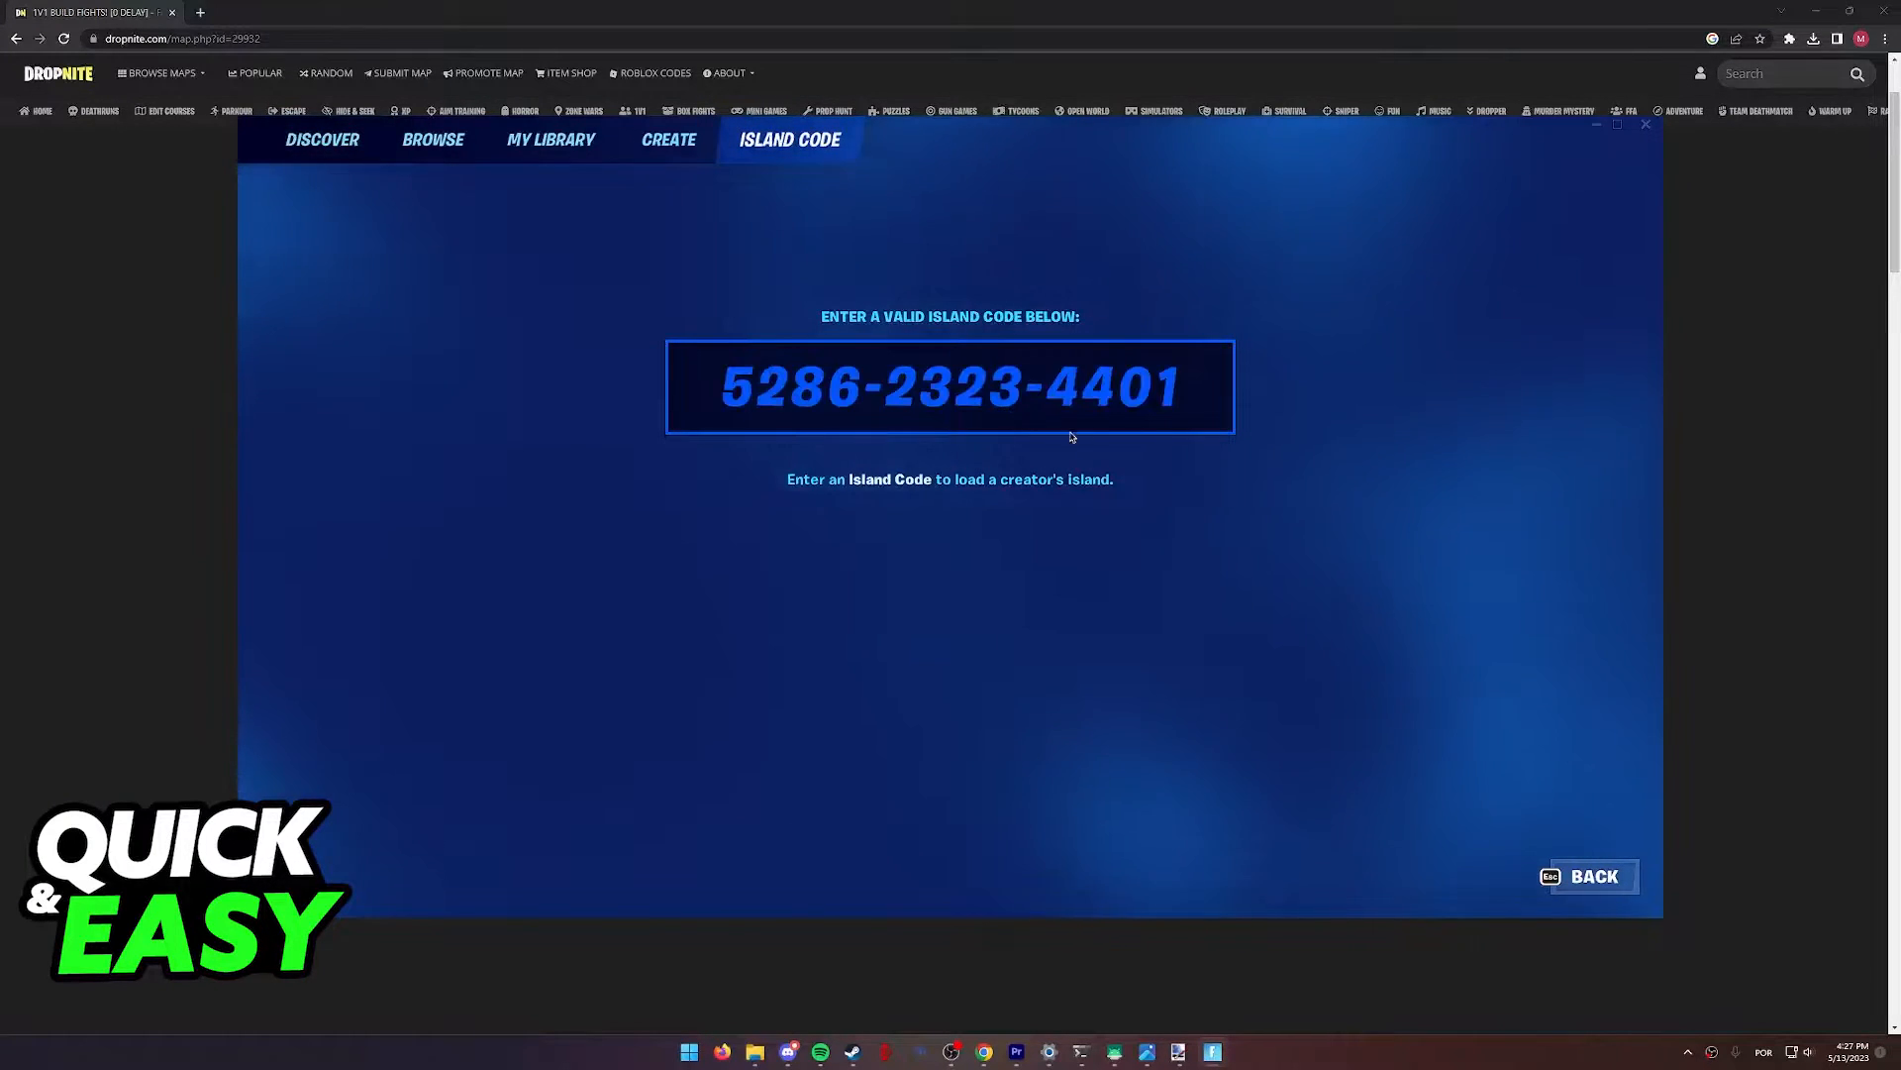
mouse_move(1156, 329)
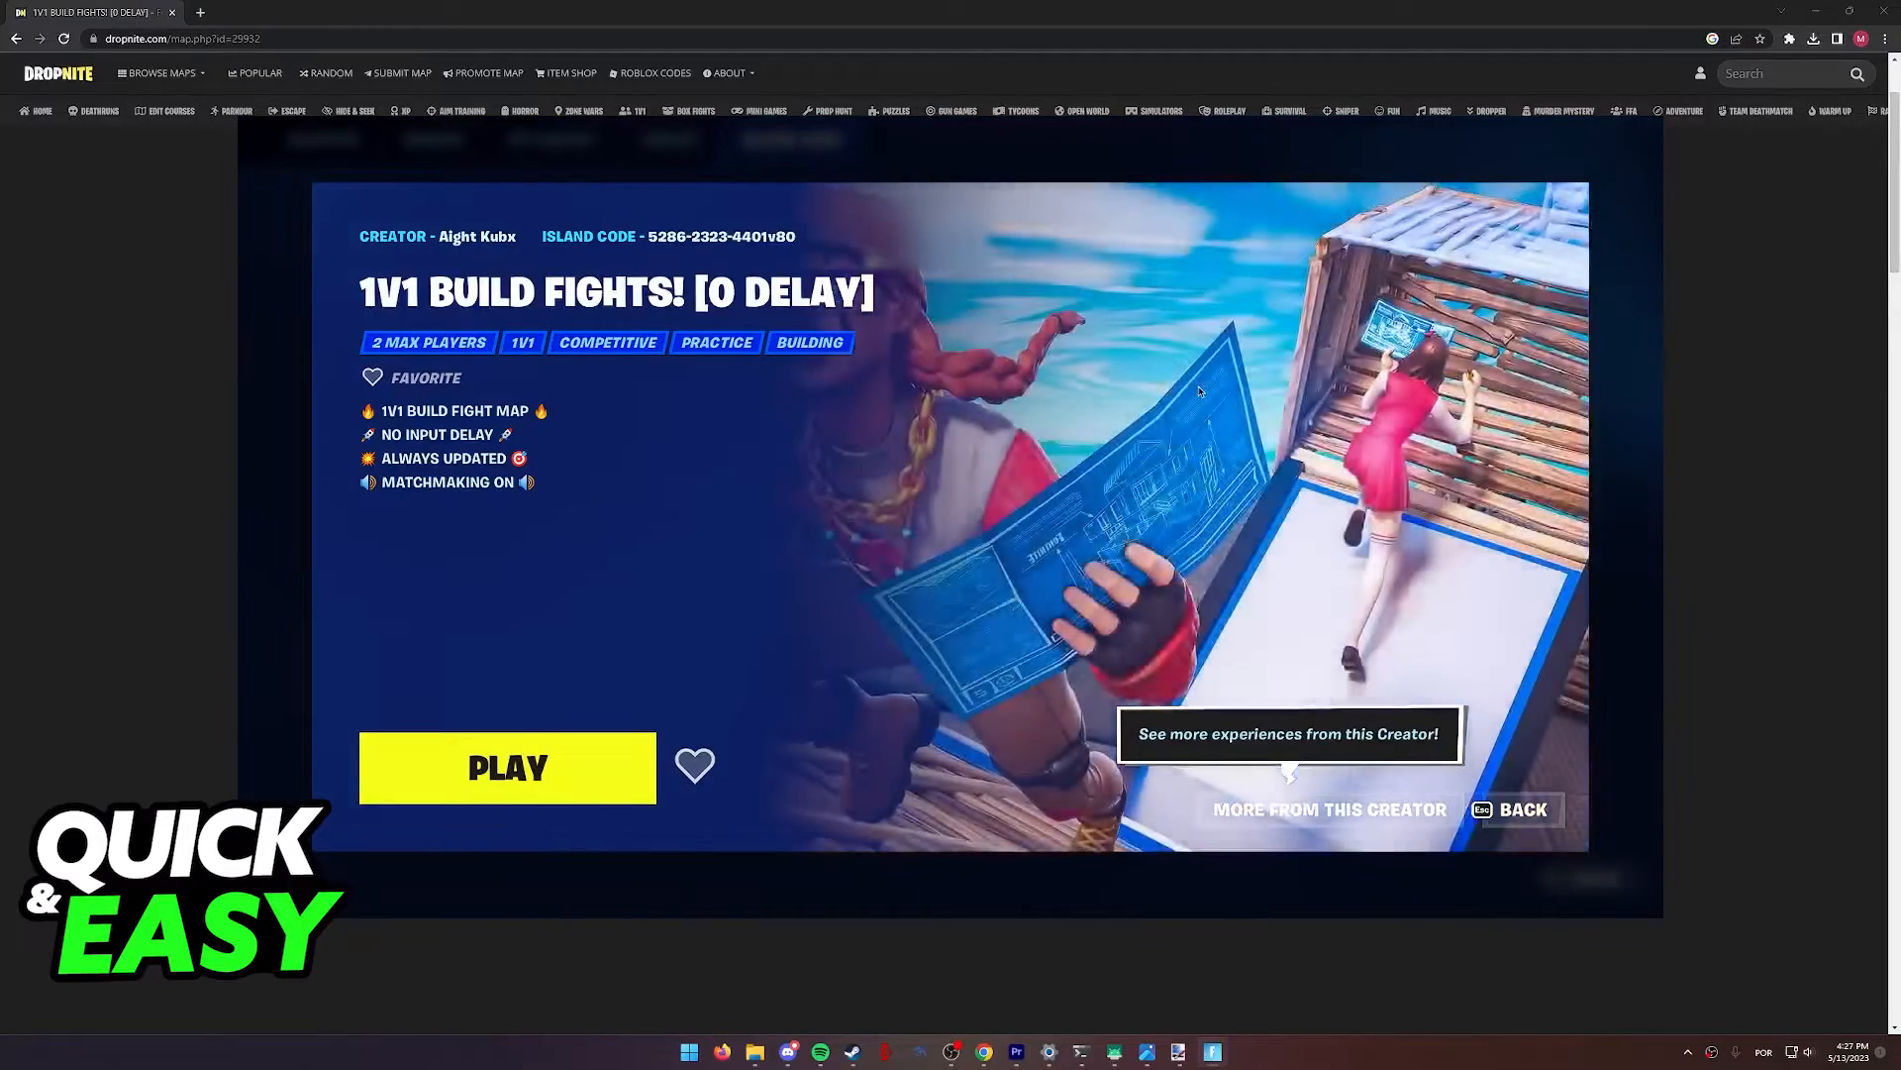
Set 1V1 BUILD FIGHTS! [0 DELAY] as the lobby island and start matchmaking
click(507, 766)
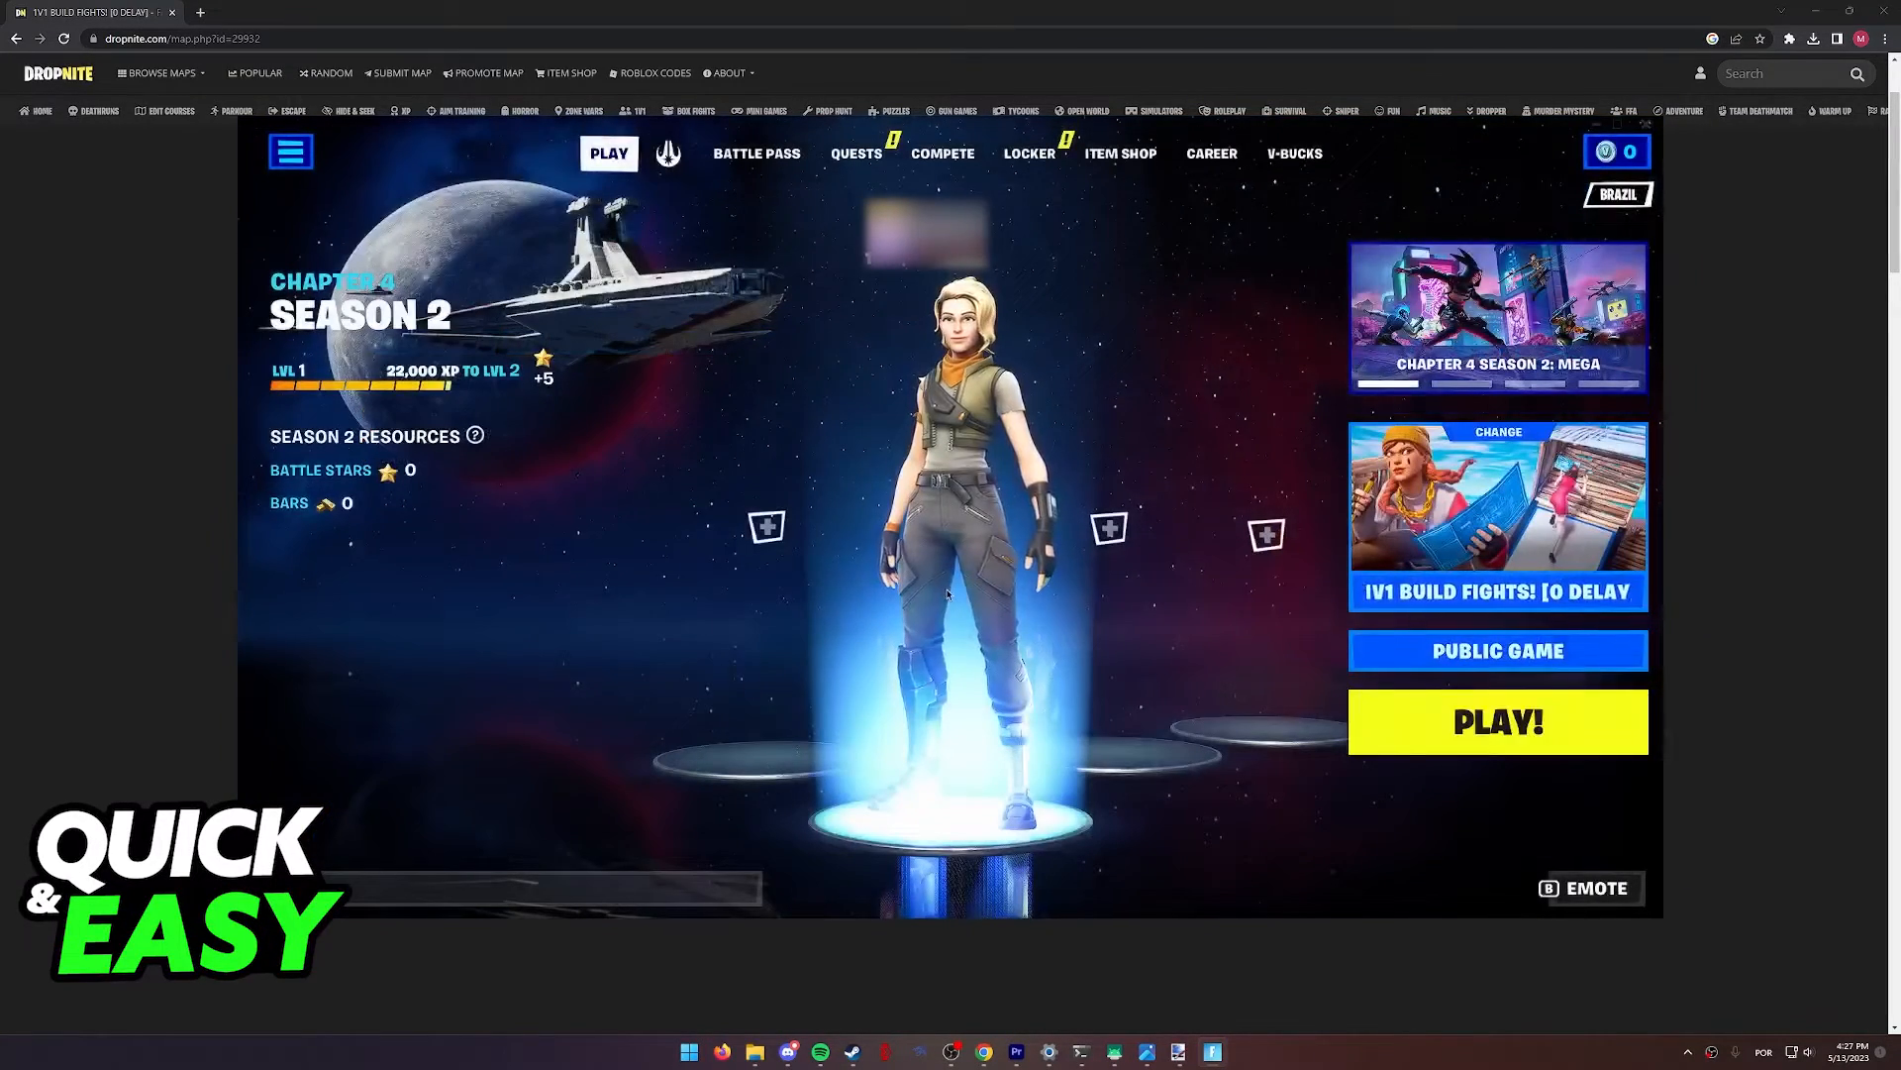
mouse_move(1497, 650)
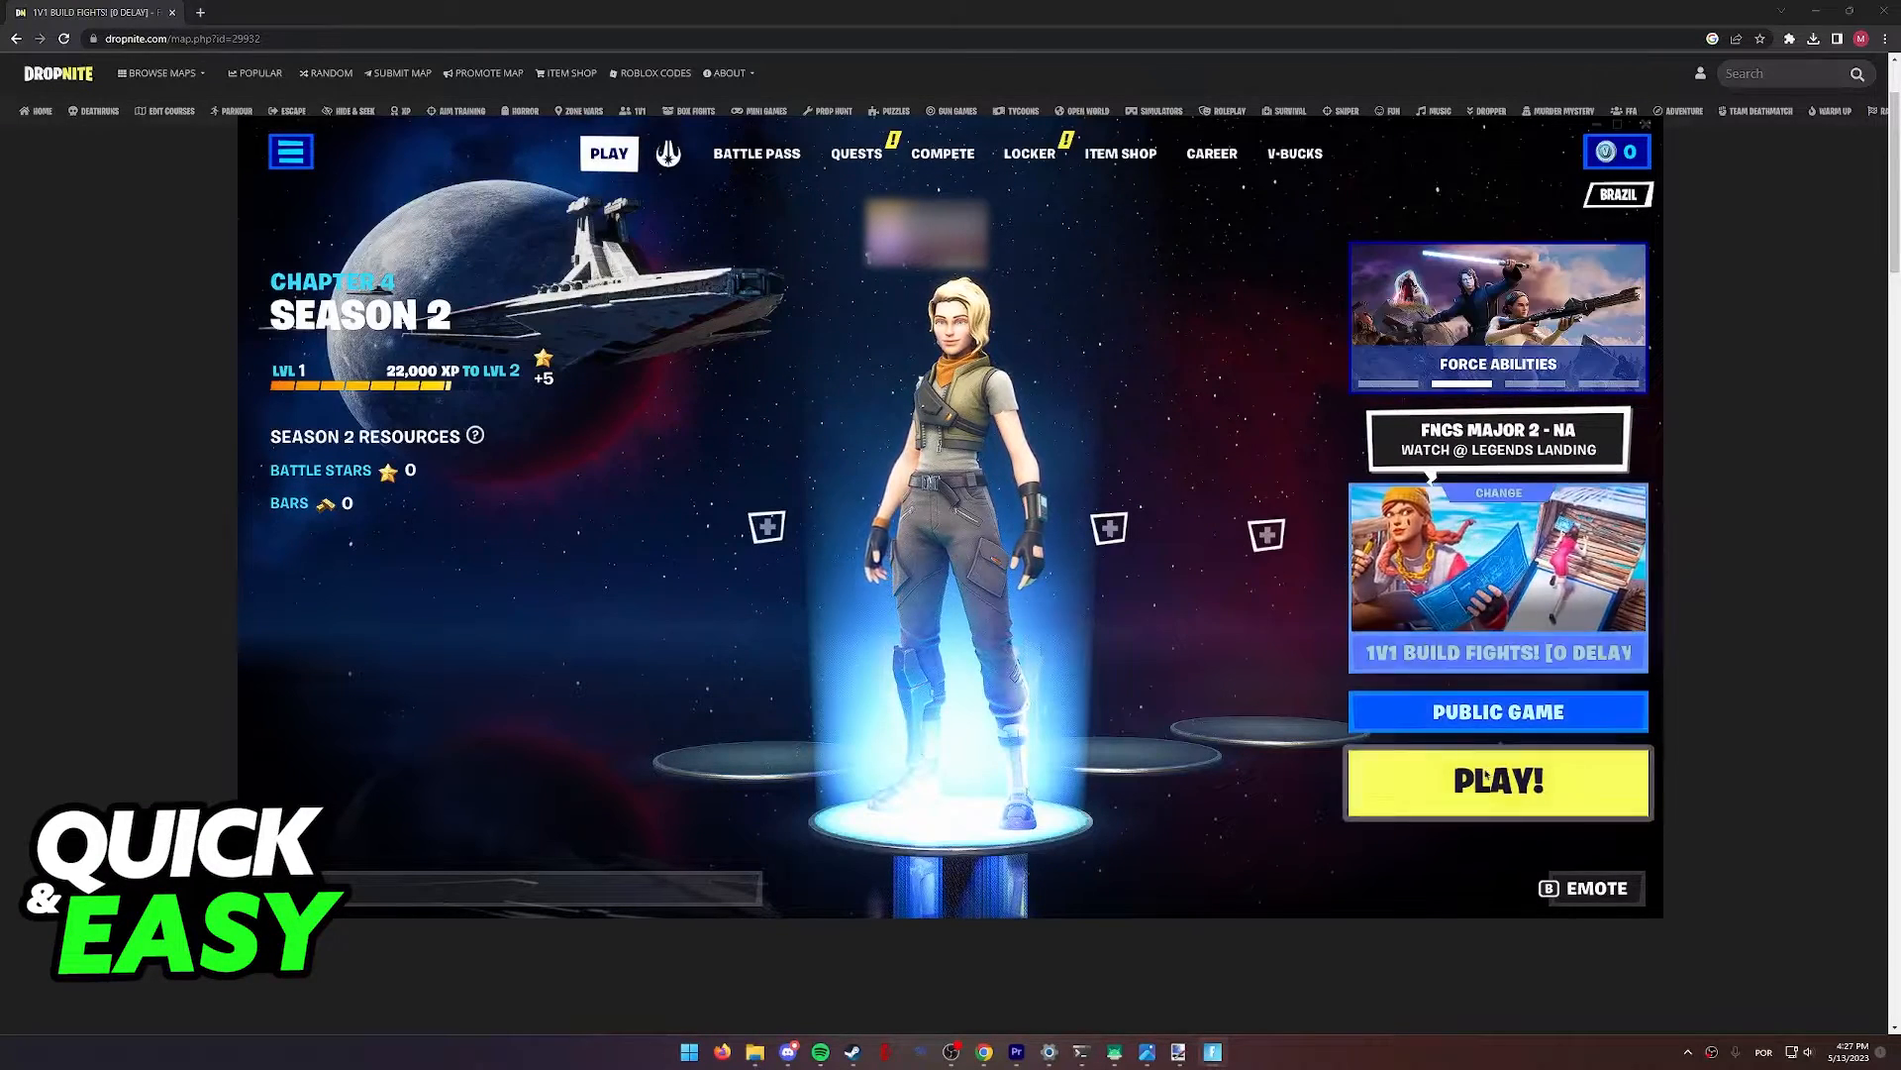
click(1496, 781)
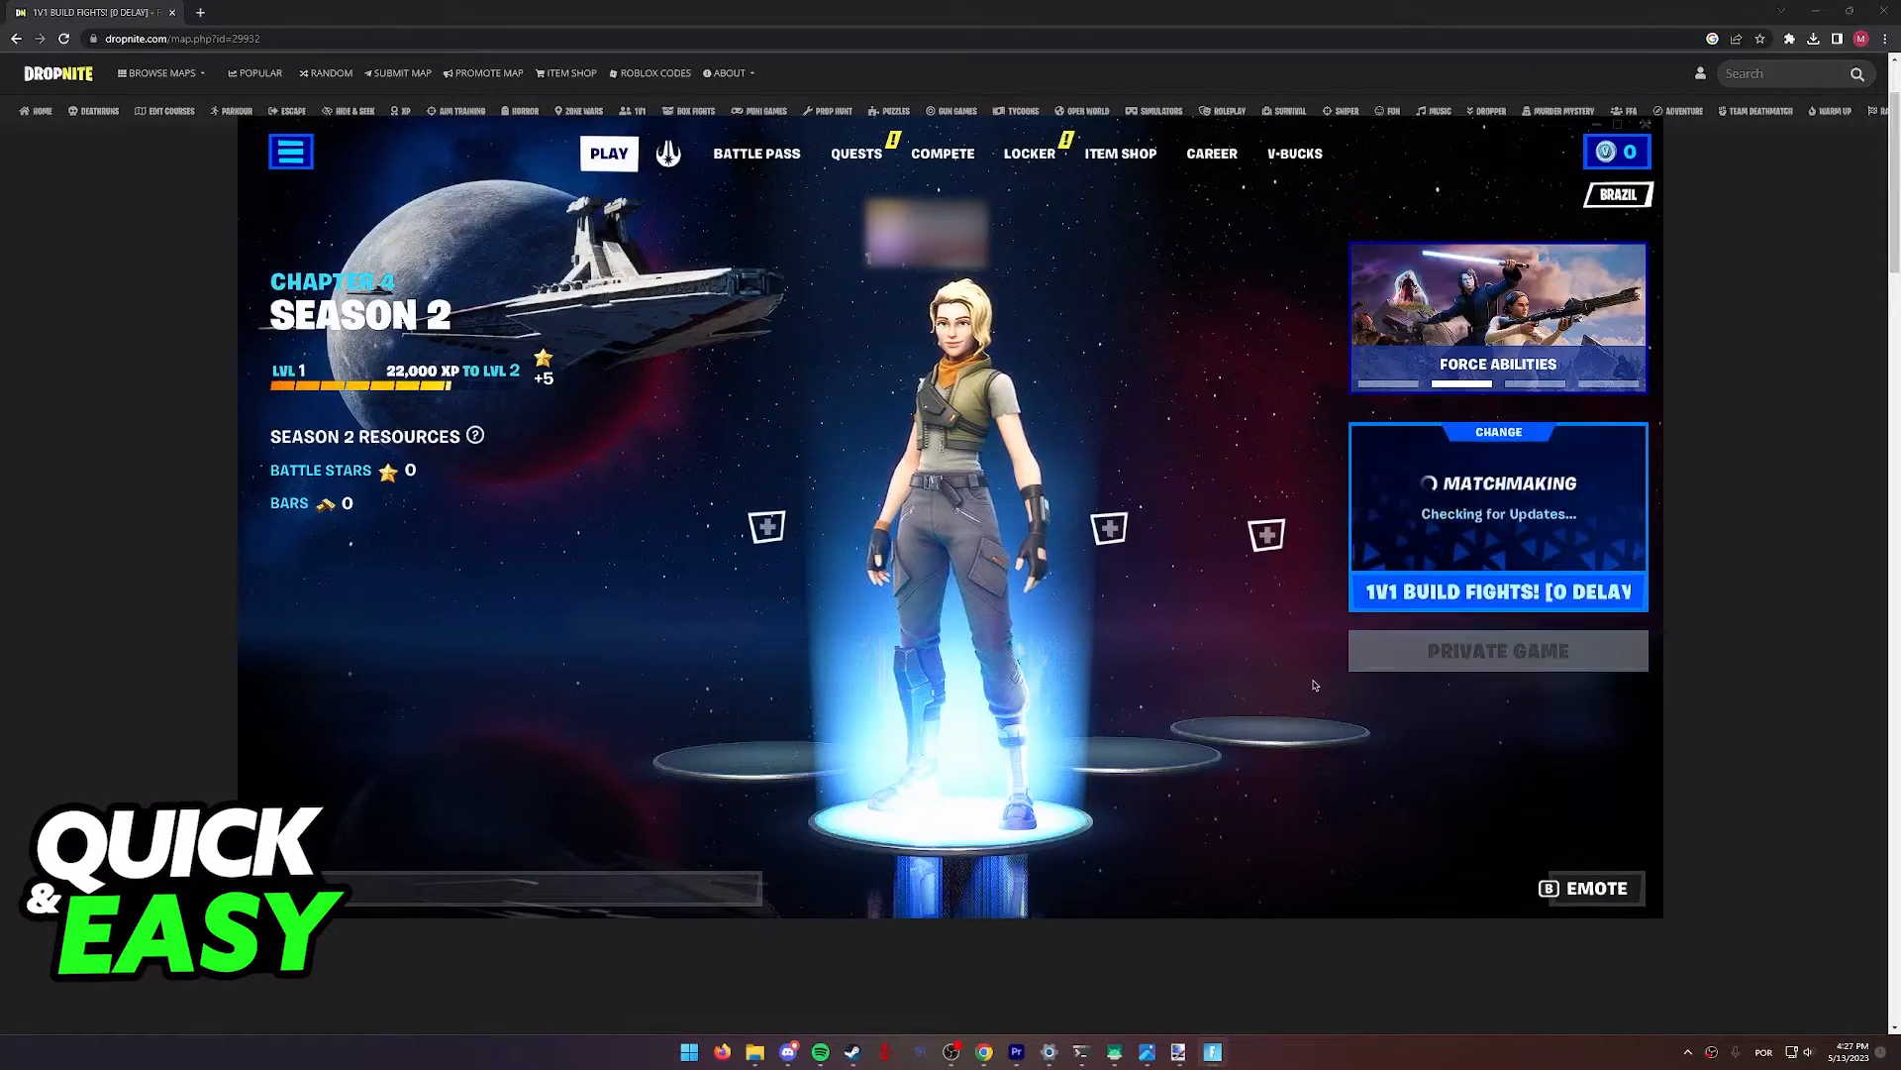